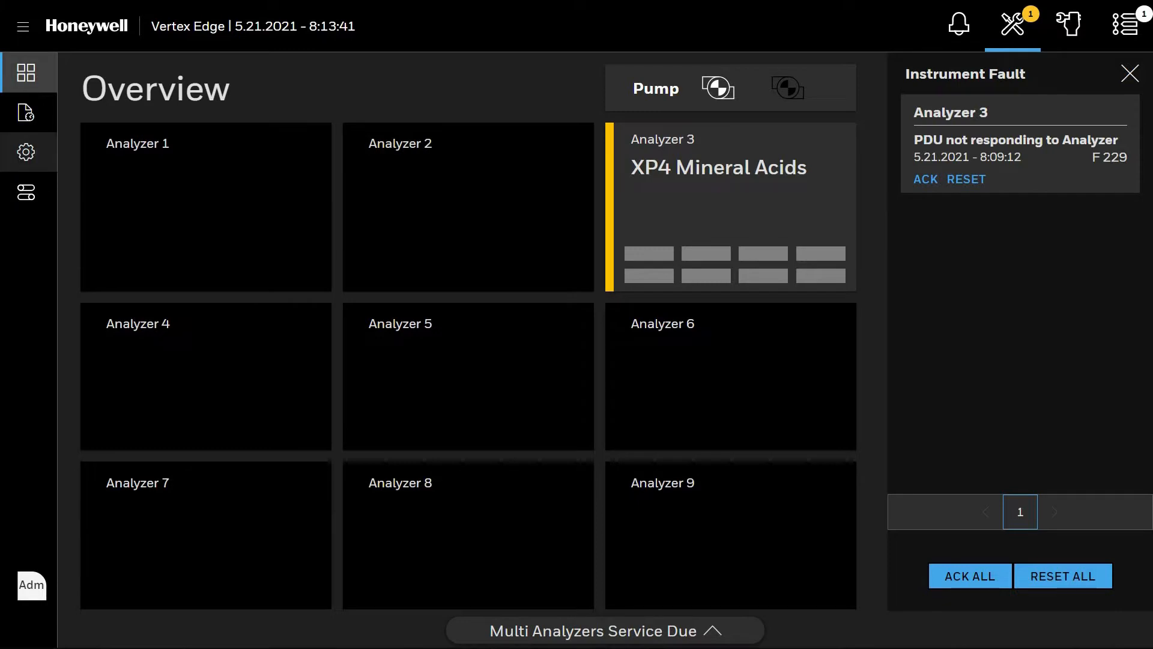
mouse_move(27, 152)
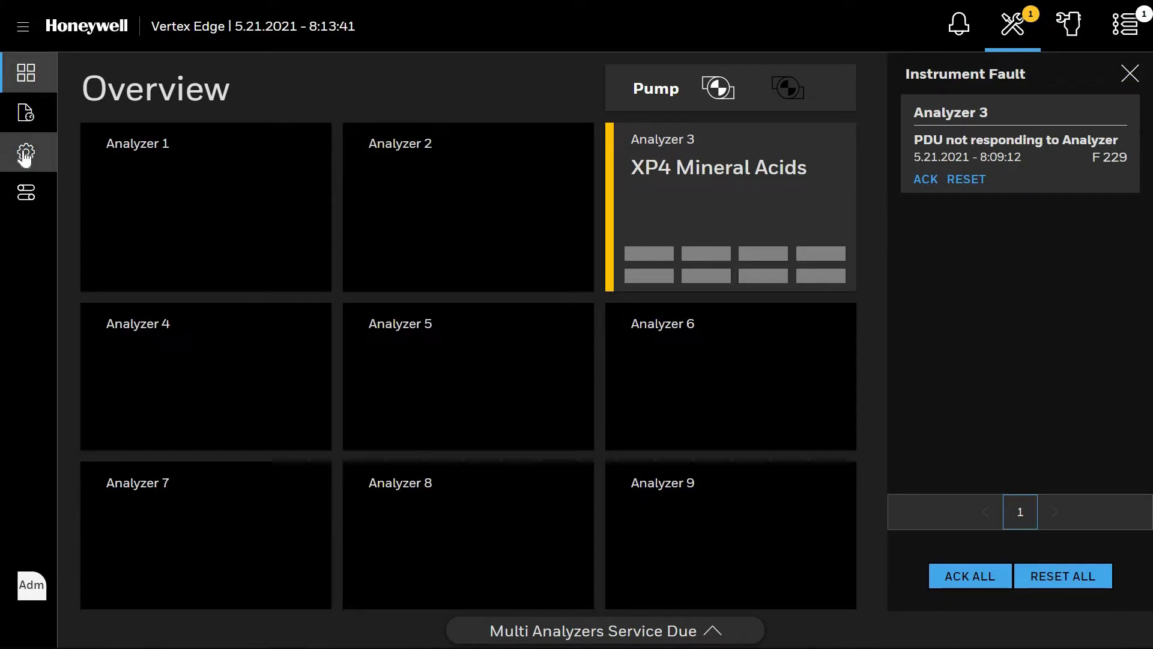
Step: Enter System manager from the sidebar gear and launch the Profile manager
click(25, 152)
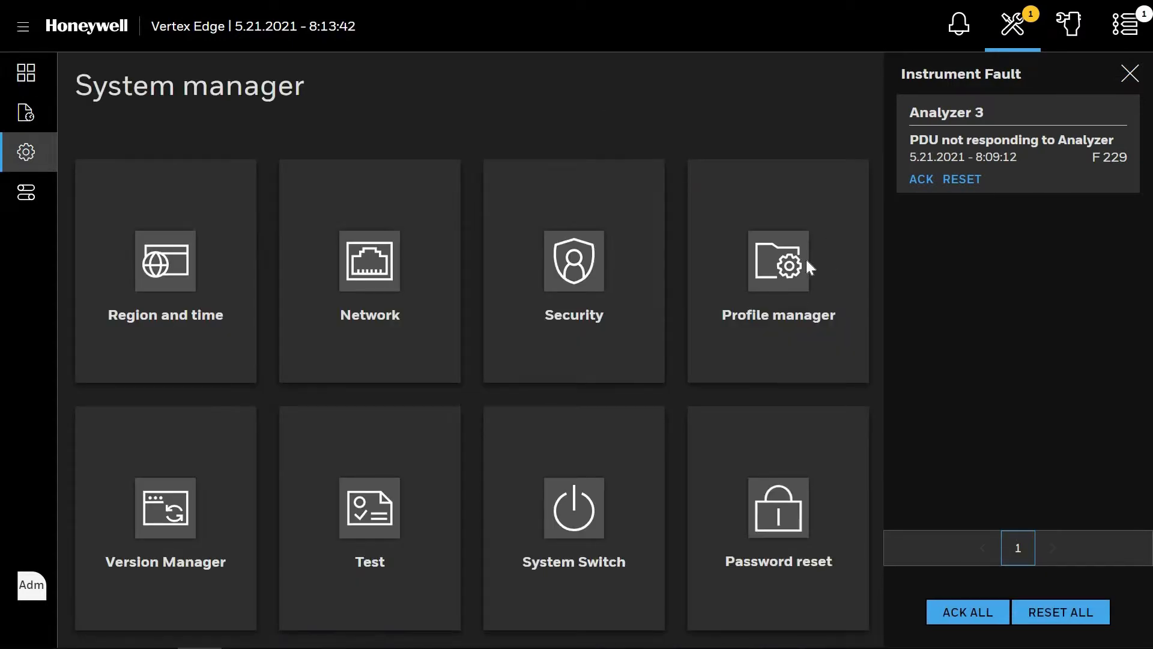
click(777, 270)
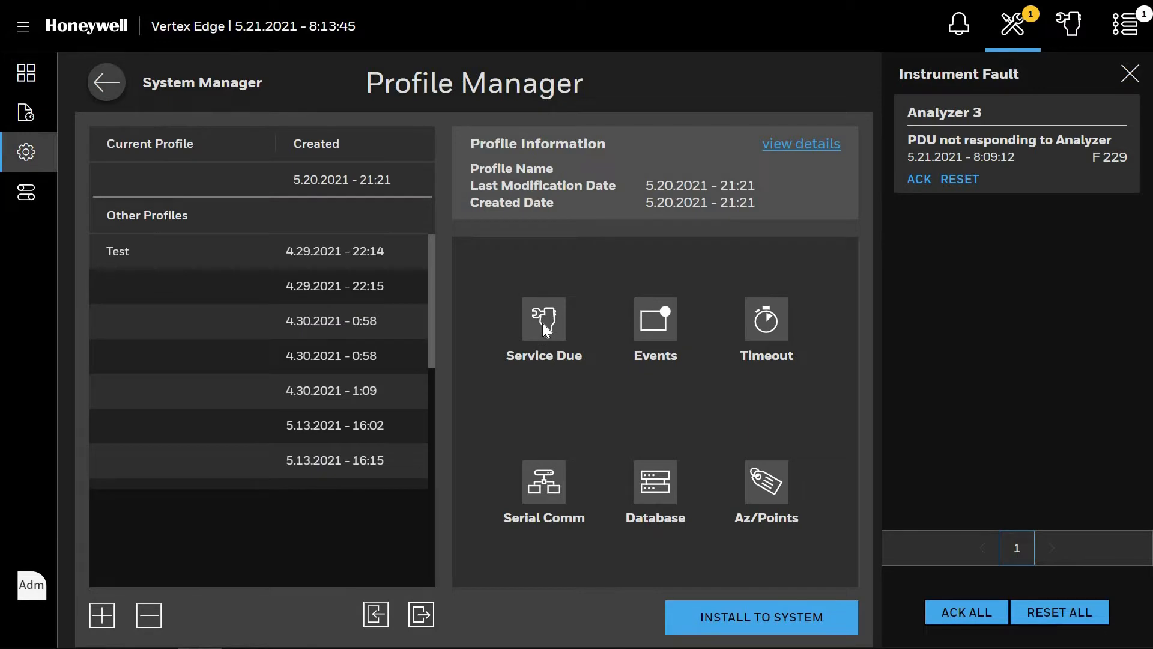
mouse_move(601, 510)
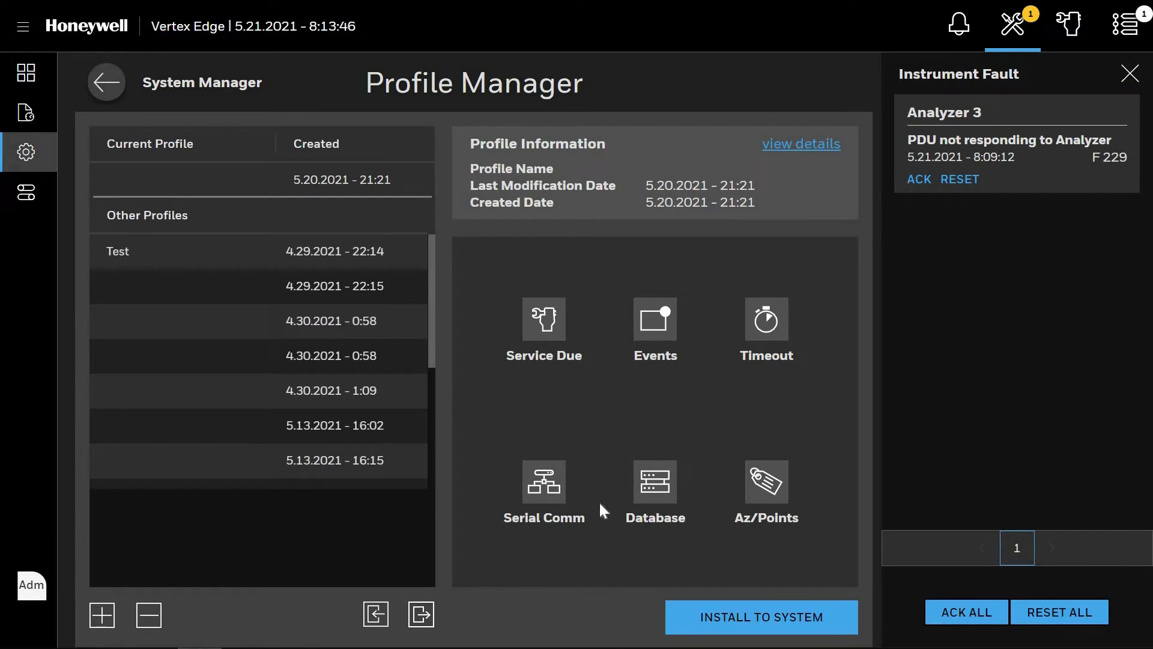
mouse_move(542, 319)
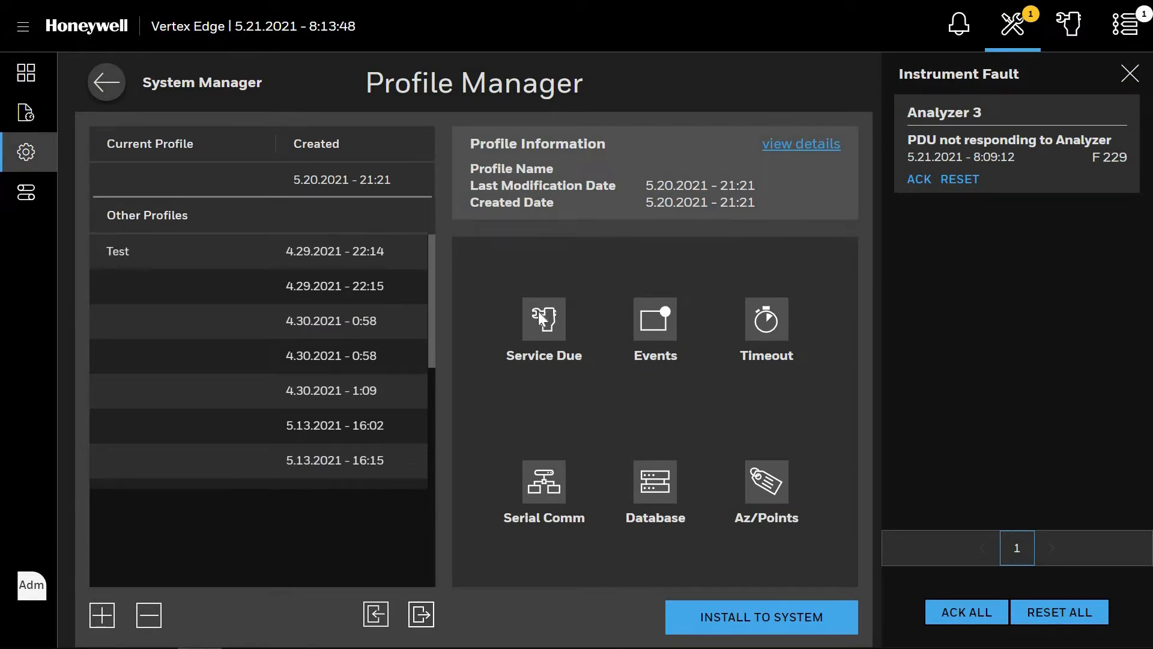
Step: Add a new profile with Pump service due ON at 256 days and Optic Block at 365
click(543, 332)
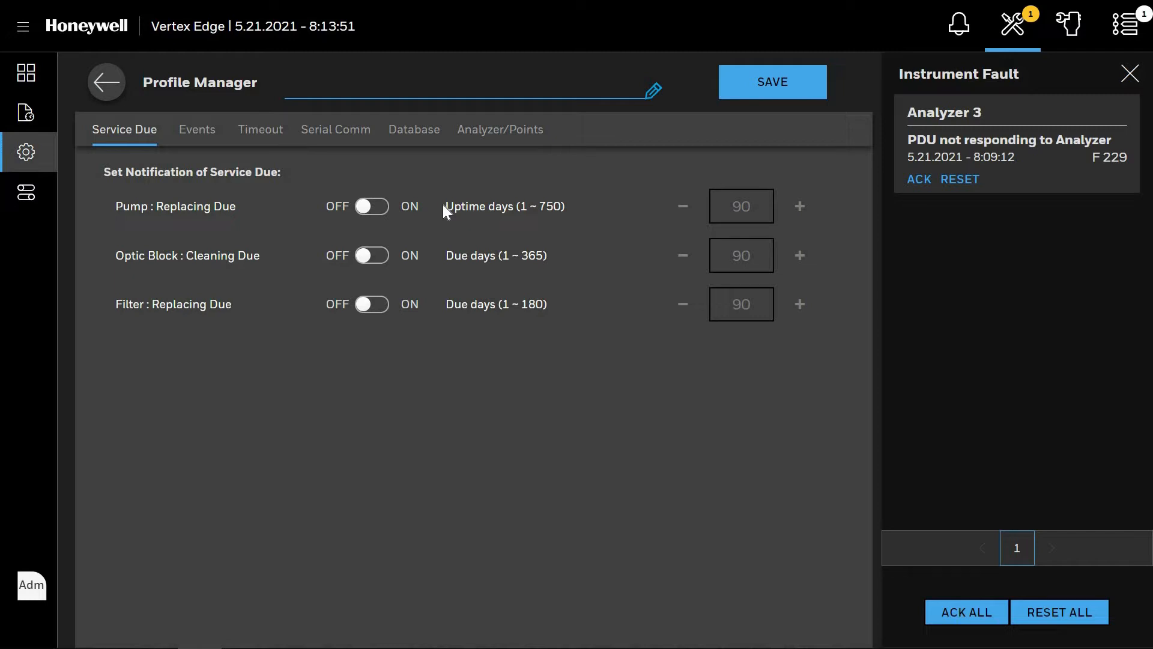
mouse_move(293, 211)
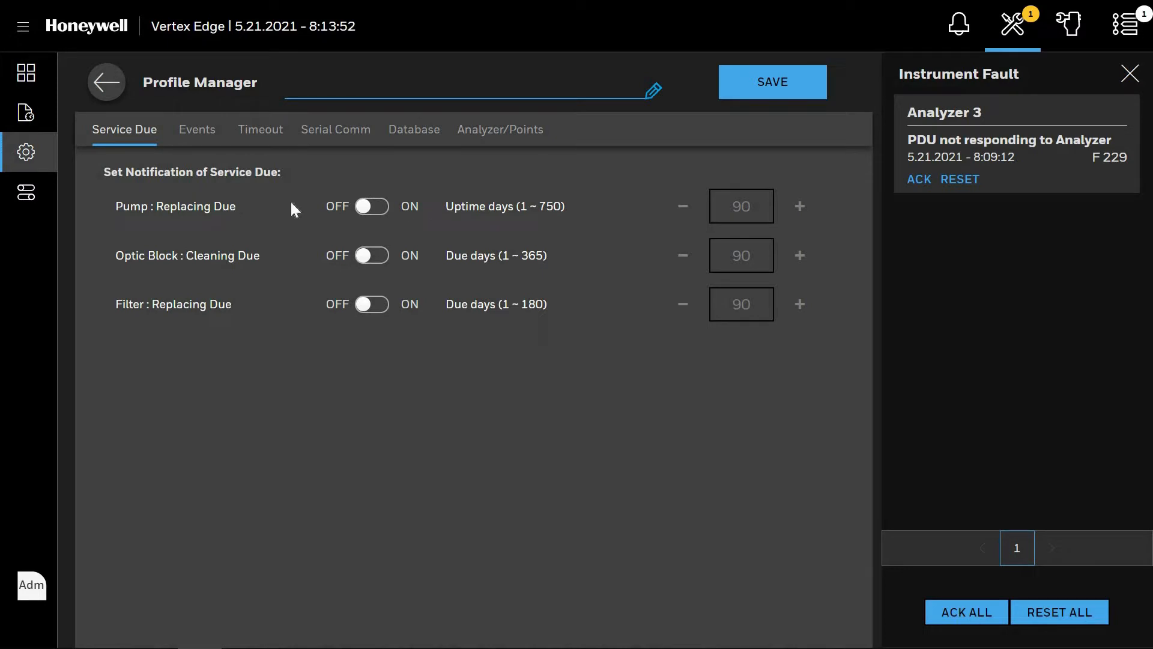
click(374, 206)
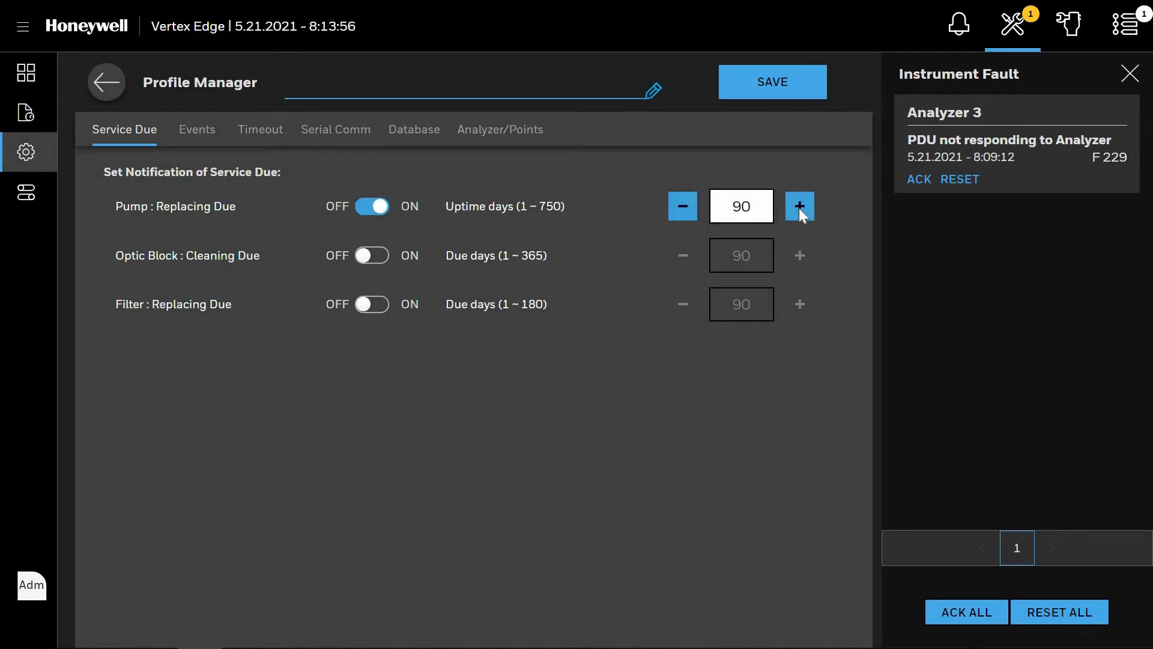
click(800, 205)
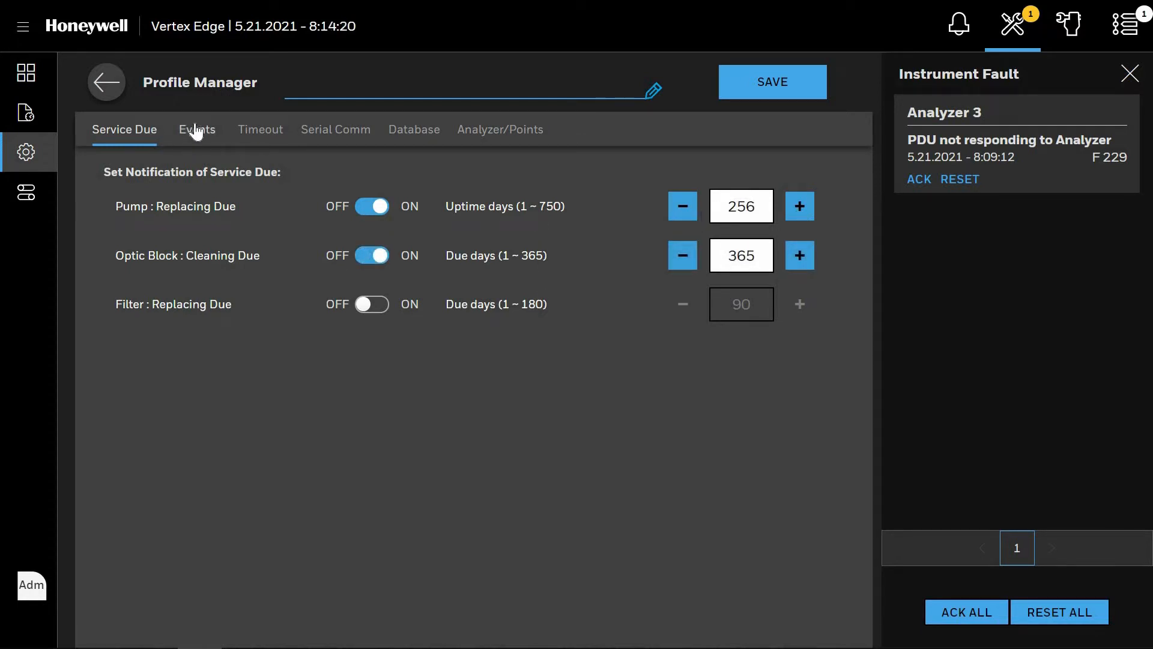
Step: In Events, require acknowledgement and switch alarm and fault latching ON
click(196, 128)
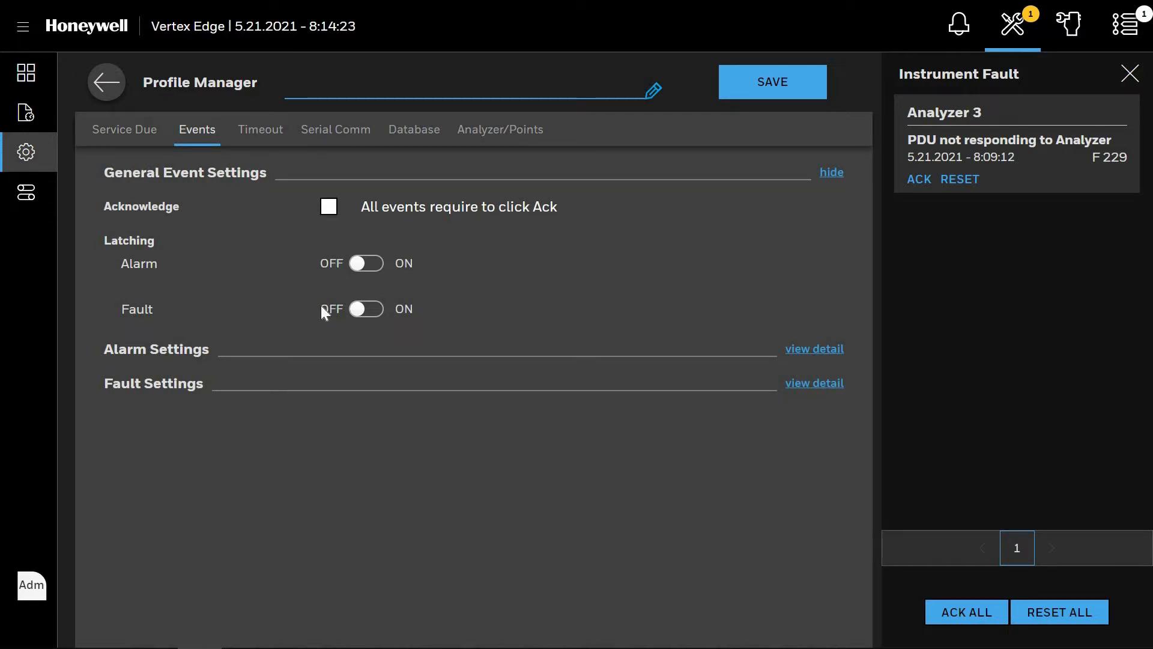
click(328, 206)
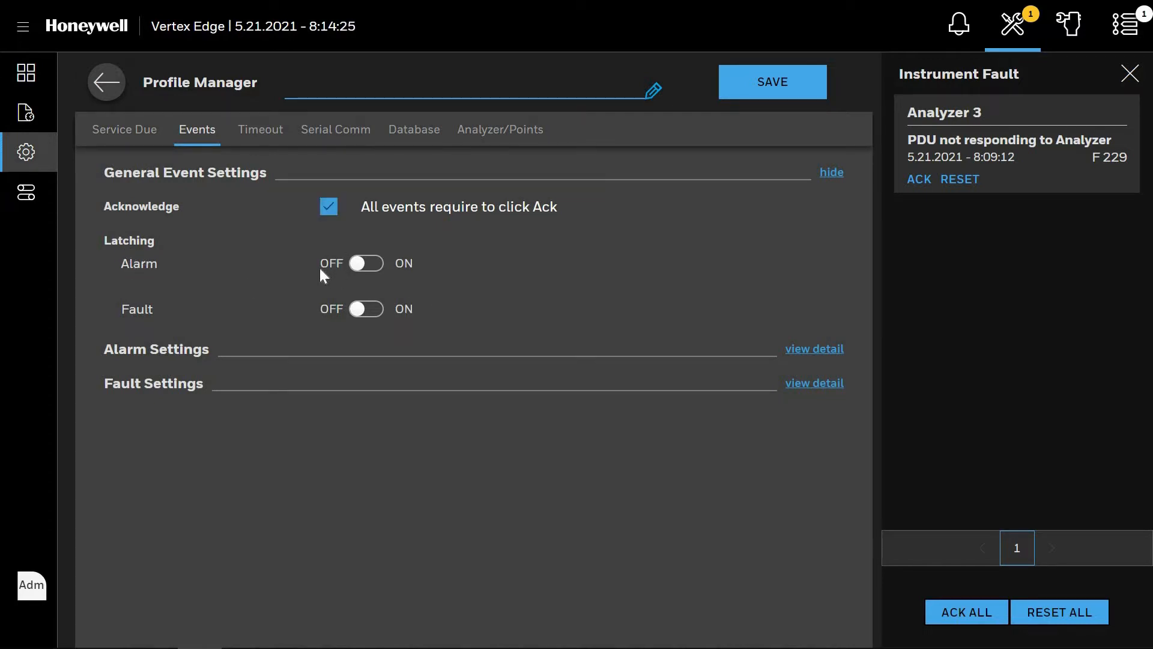
click(365, 263)
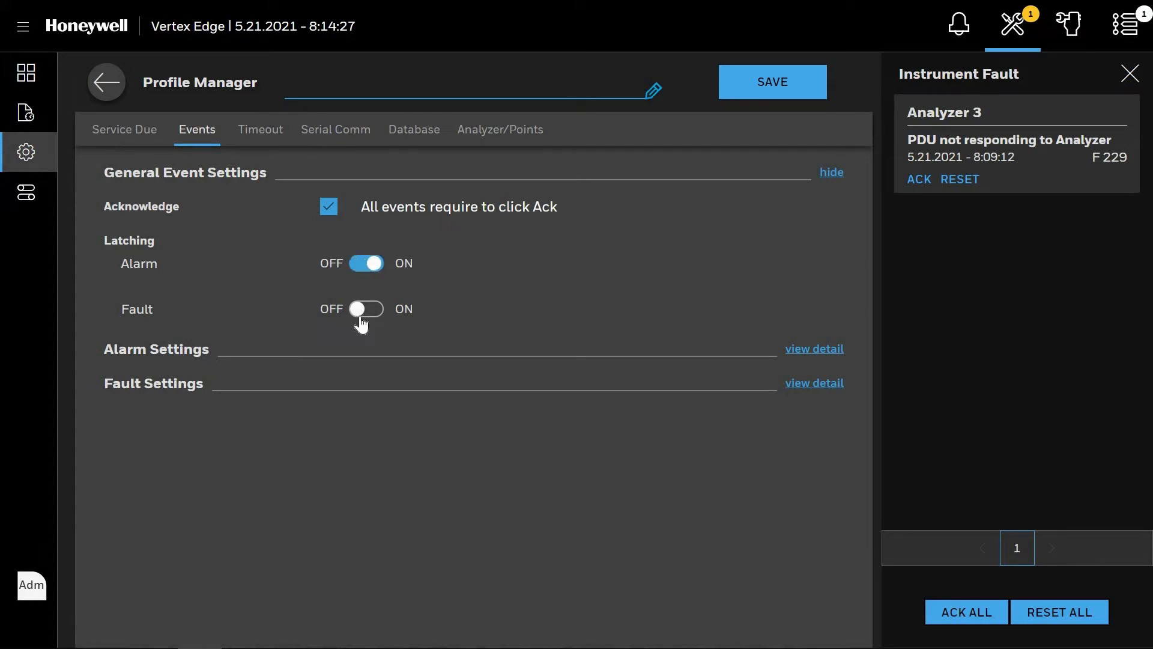
click(365, 308)
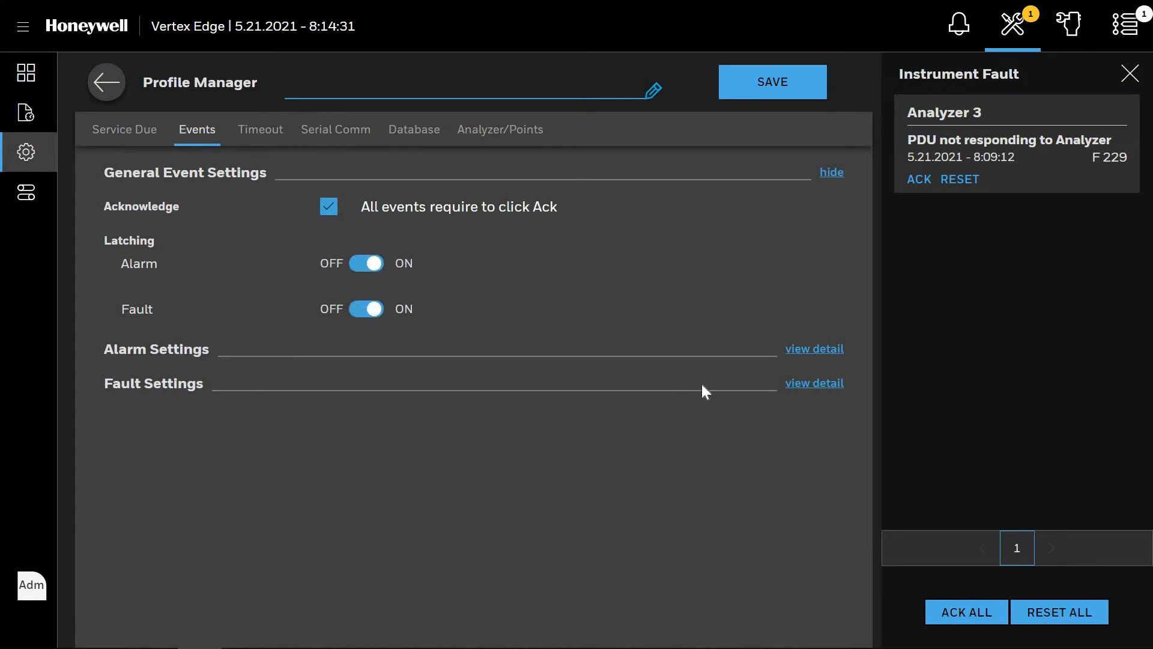
Step: Under Alarm Settings enable a 30-second alarm delay, Sub-LDL events and window zero reset
click(814, 348)
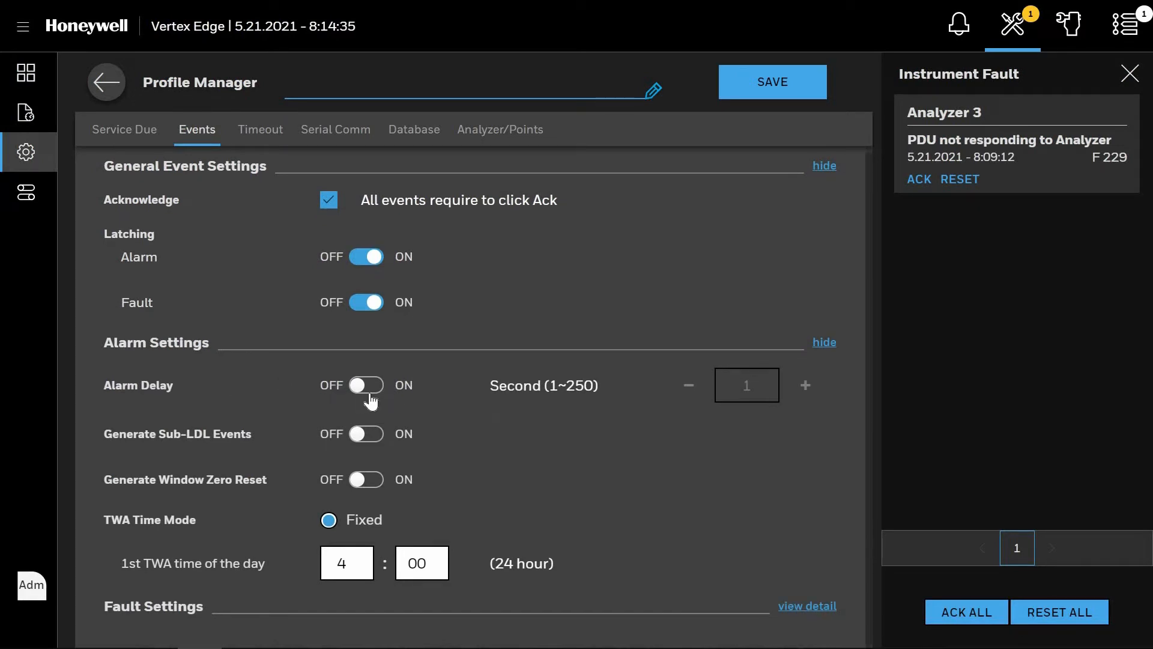
click(365, 384)
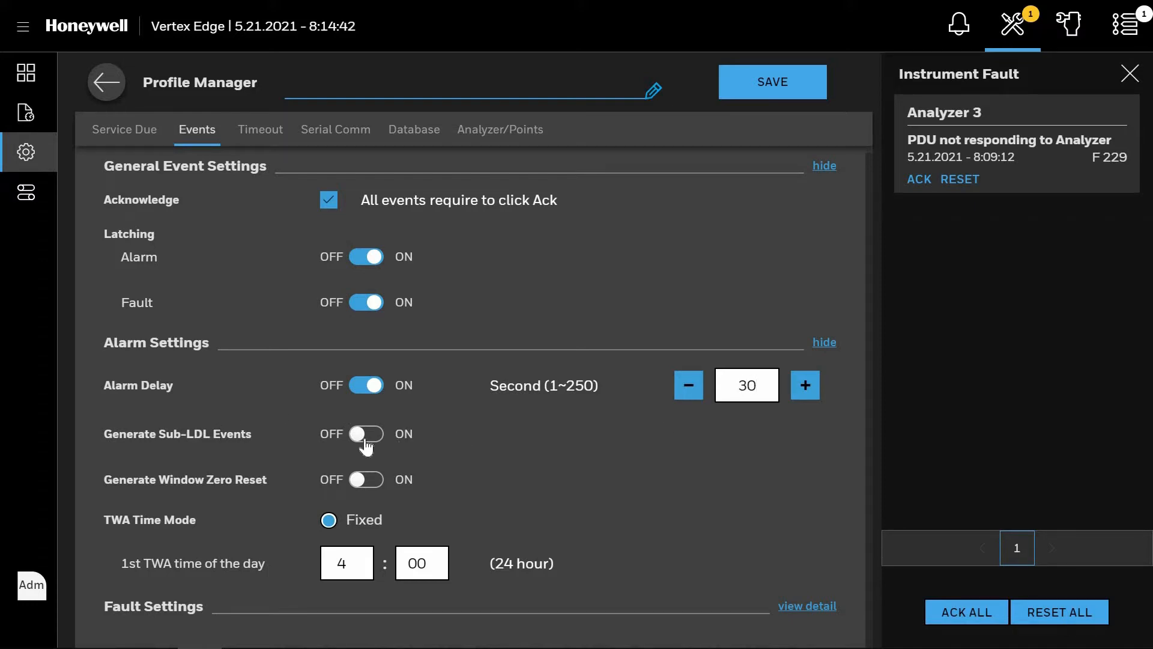
click(367, 434)
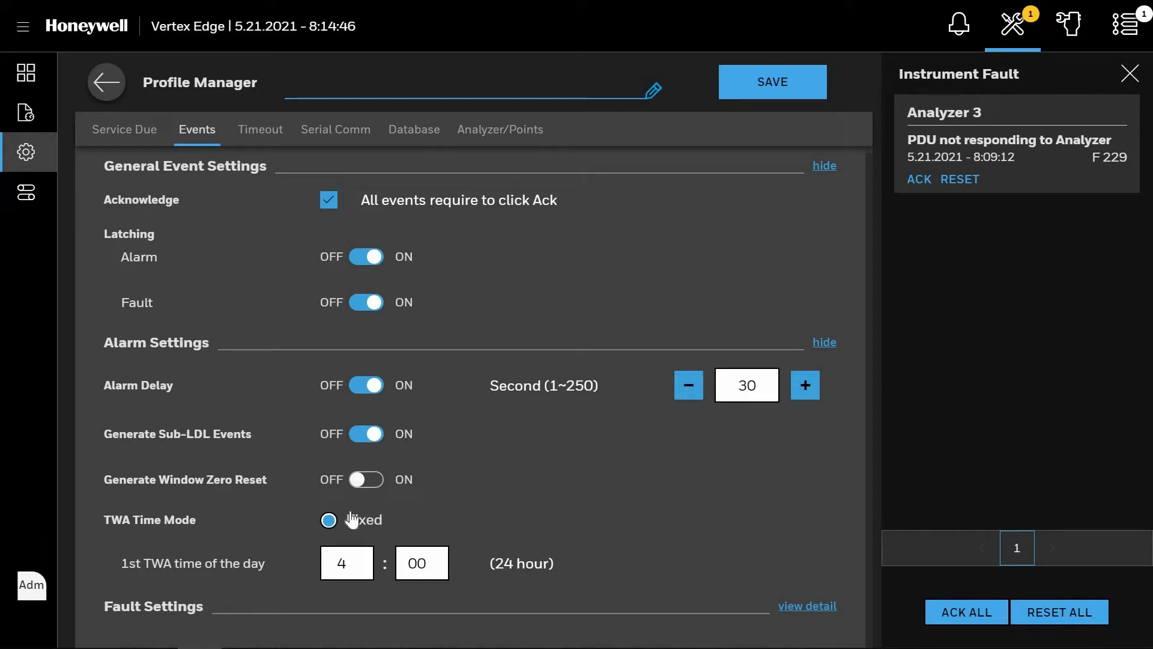
click(365, 479)
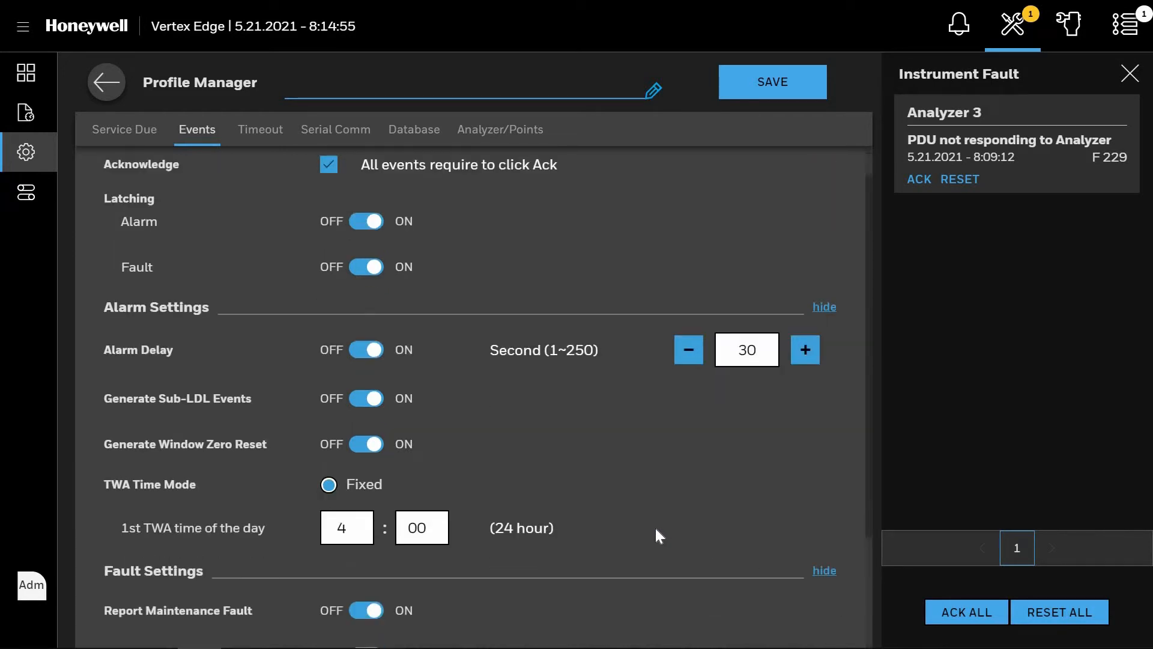
Step: Enable Accelerated CC Usage and low CC faults at 10 days before due, stale CC fault off
scroll(down, 3)
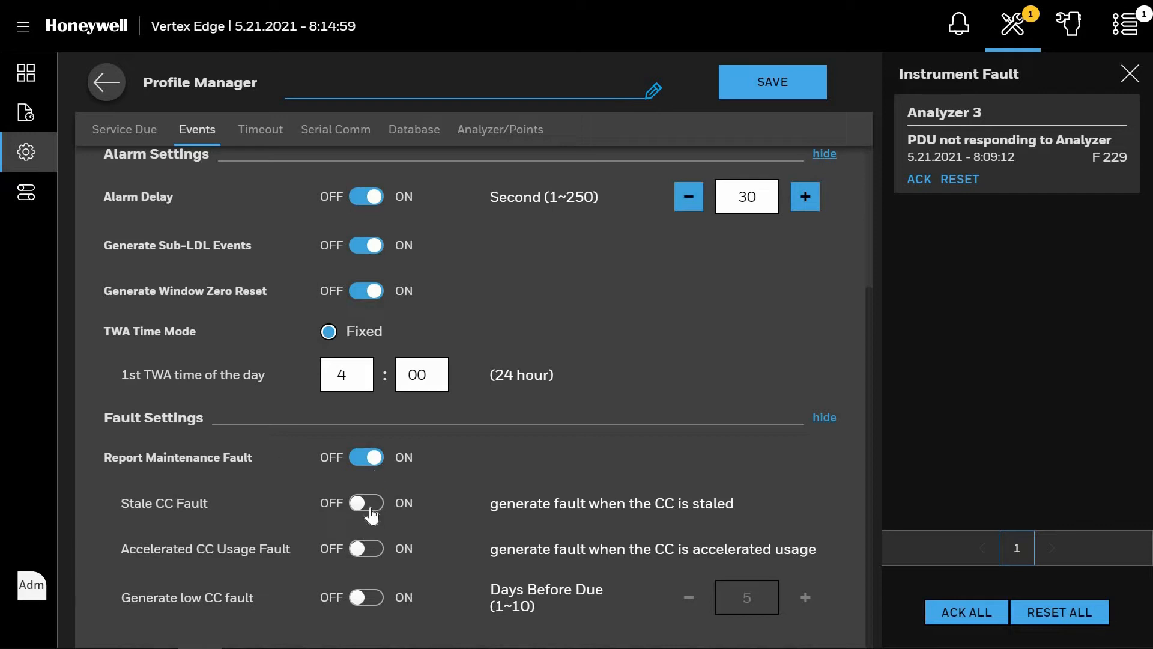
click(365, 503)
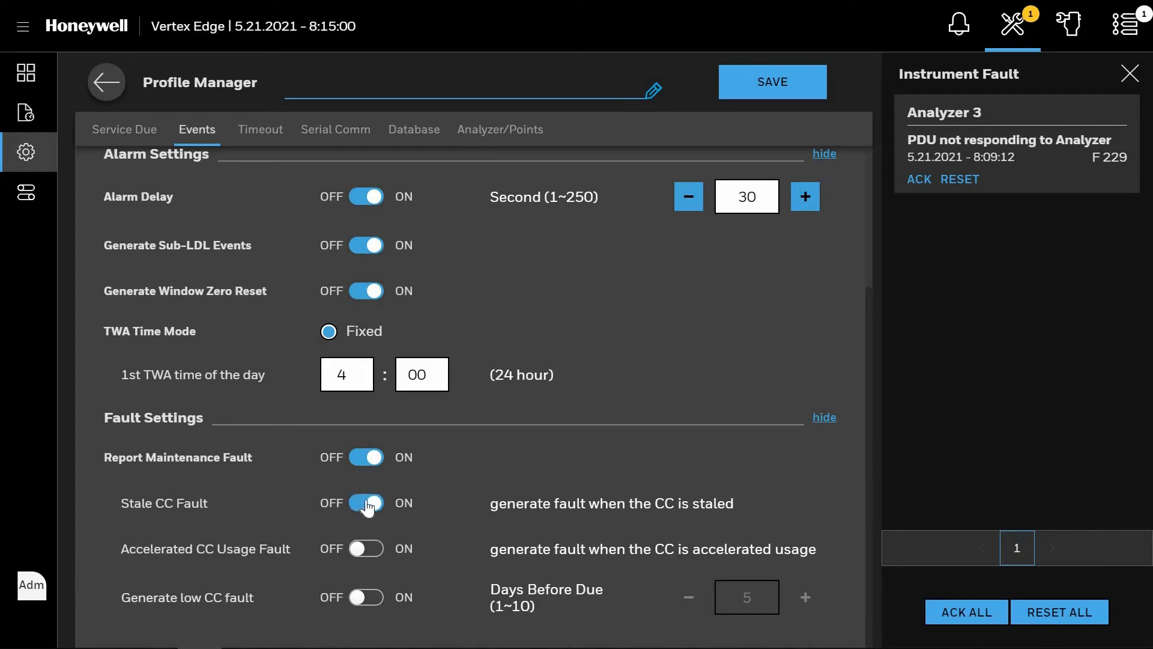
click(366, 503)
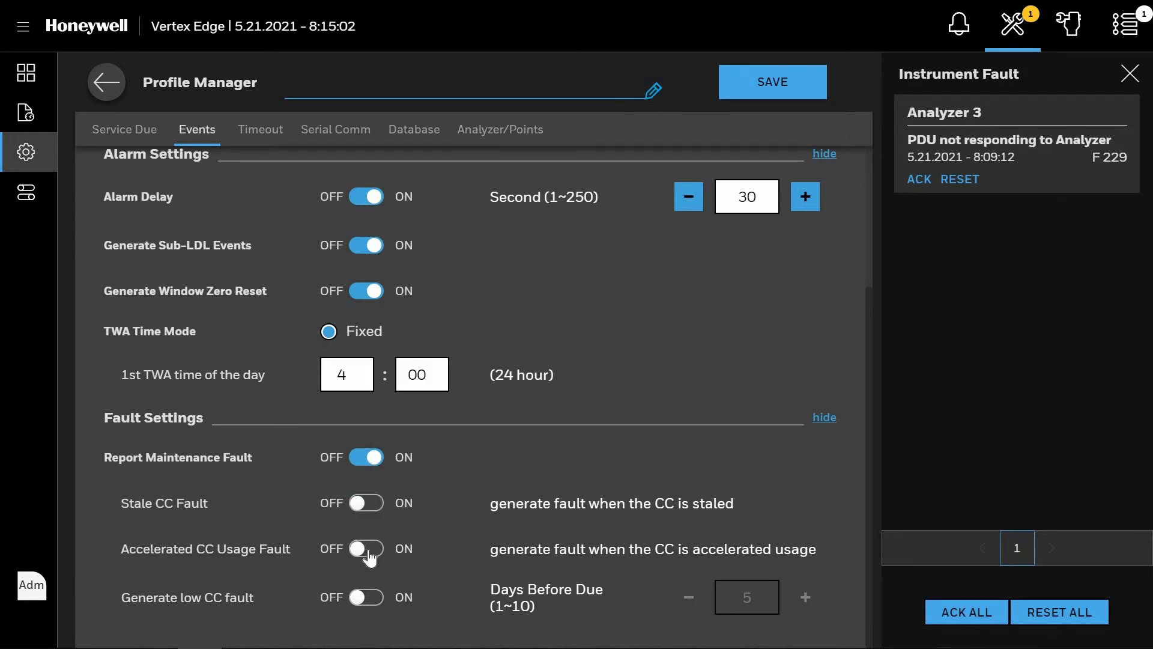
click(368, 547)
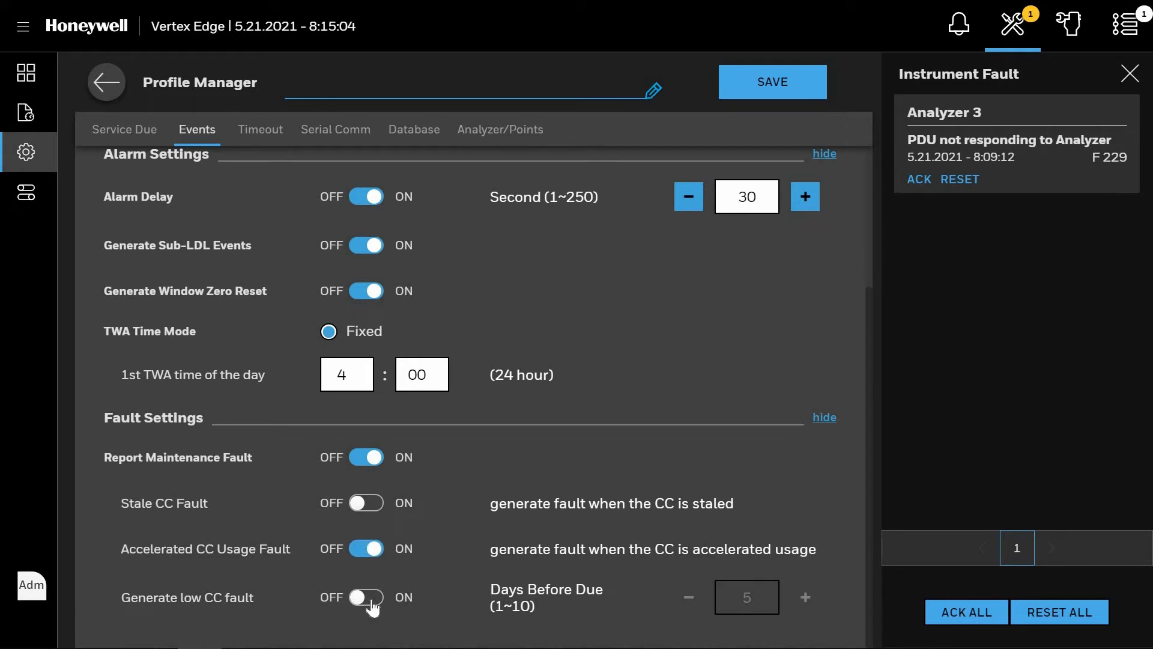
click(365, 597)
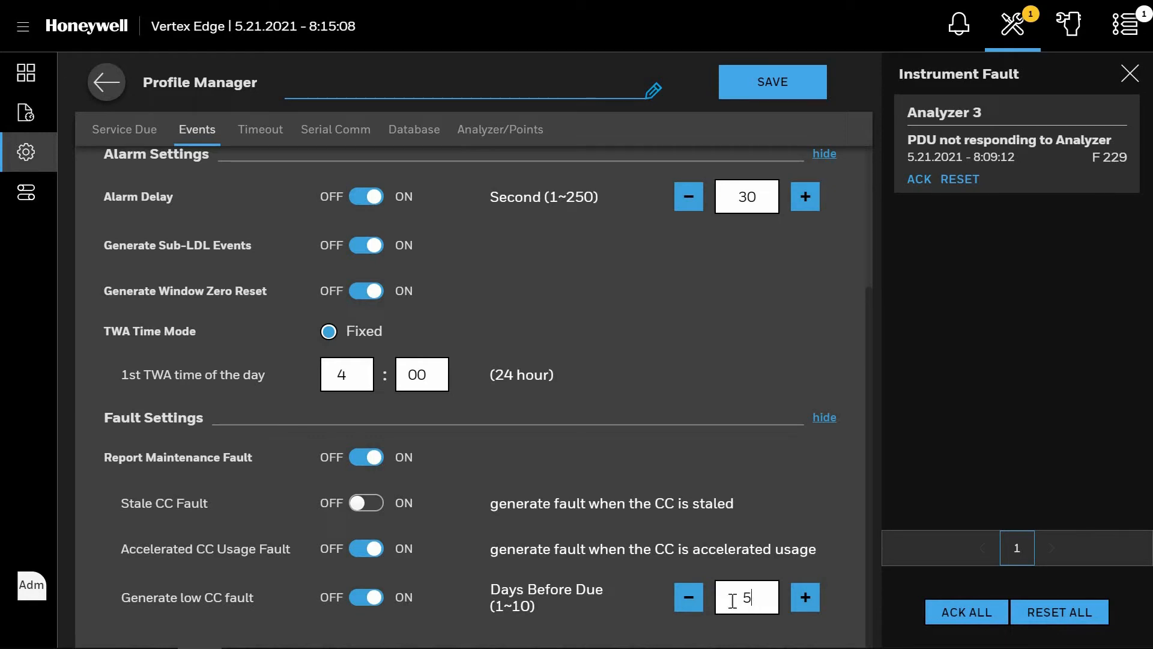
click(804, 597)
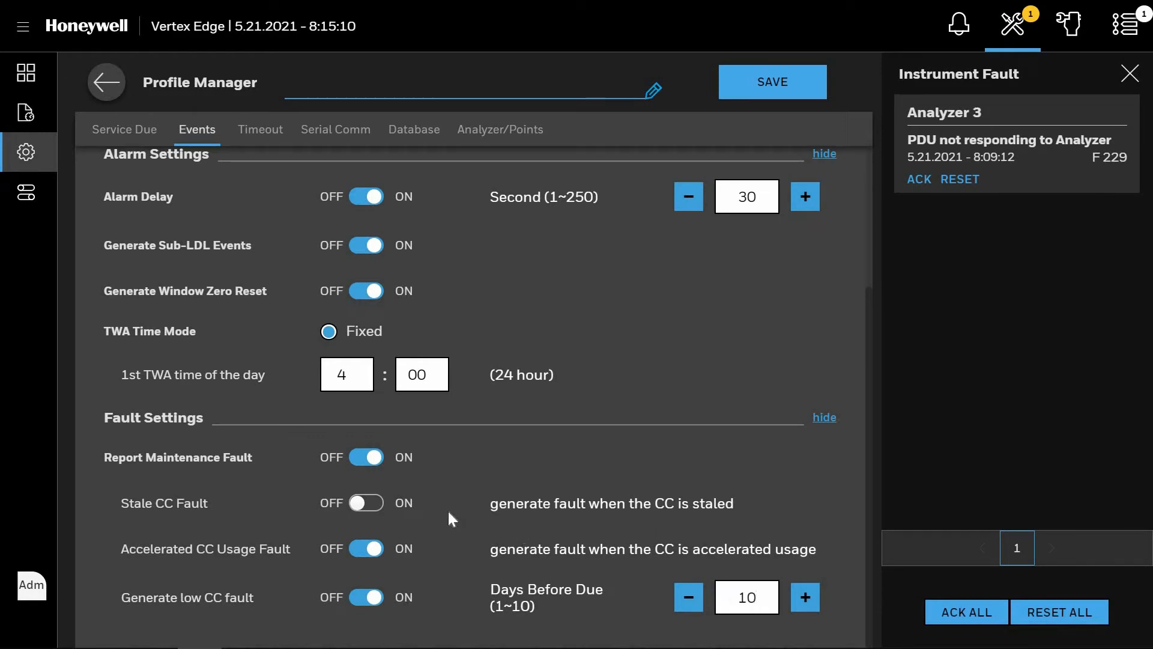
mouse_move(743, 8)
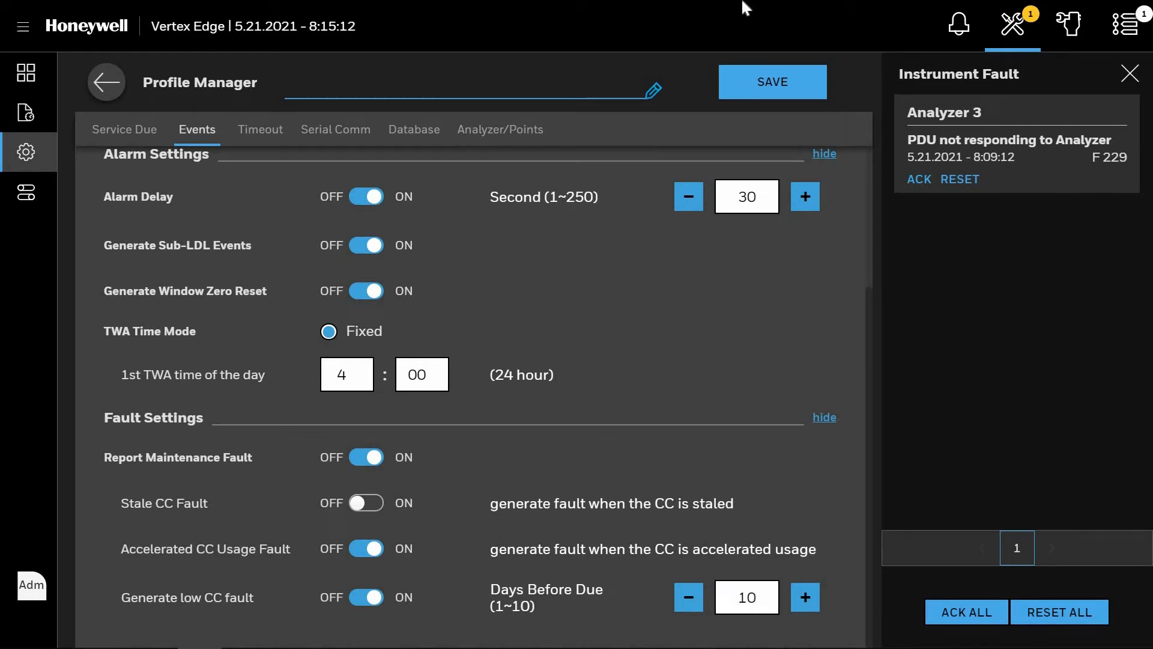
mouse_move(259, 129)
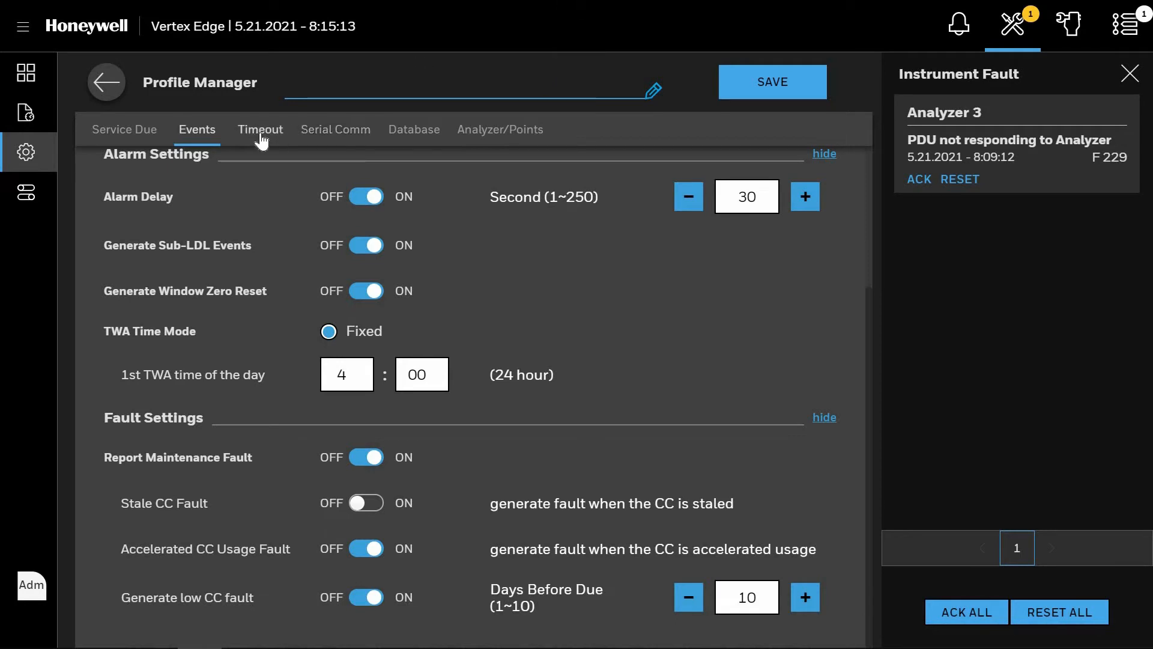
Step: Set the Point disabled and Alarm inhibit timeouts to 240 minutes
click(260, 130)
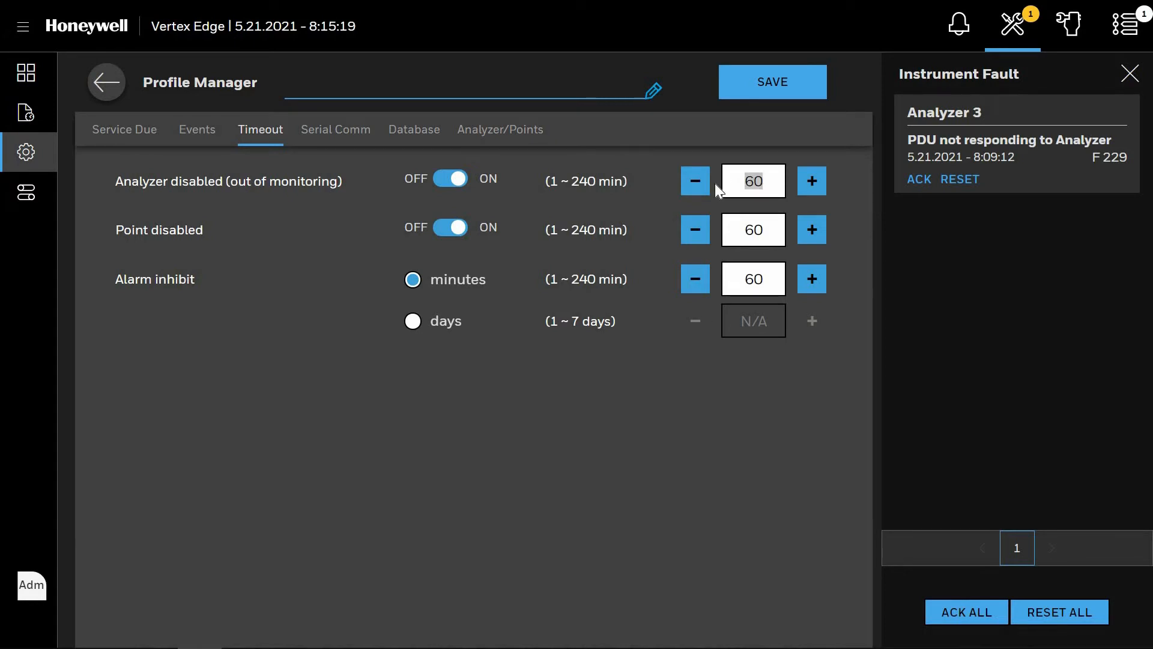
text(240)
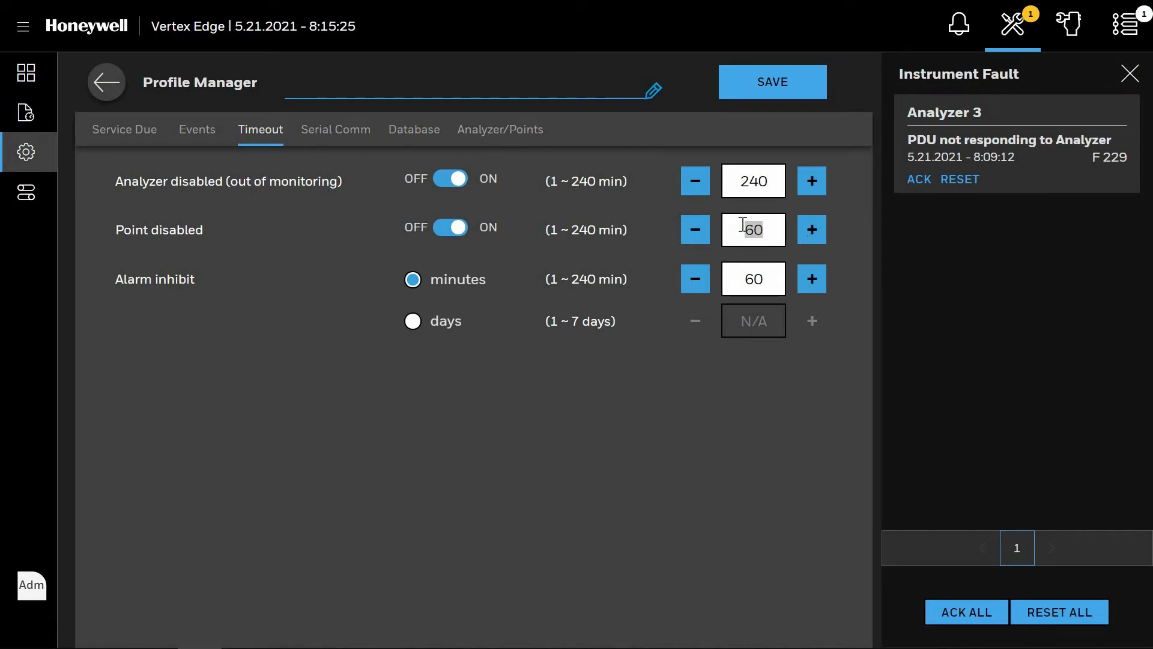
click(812, 229)
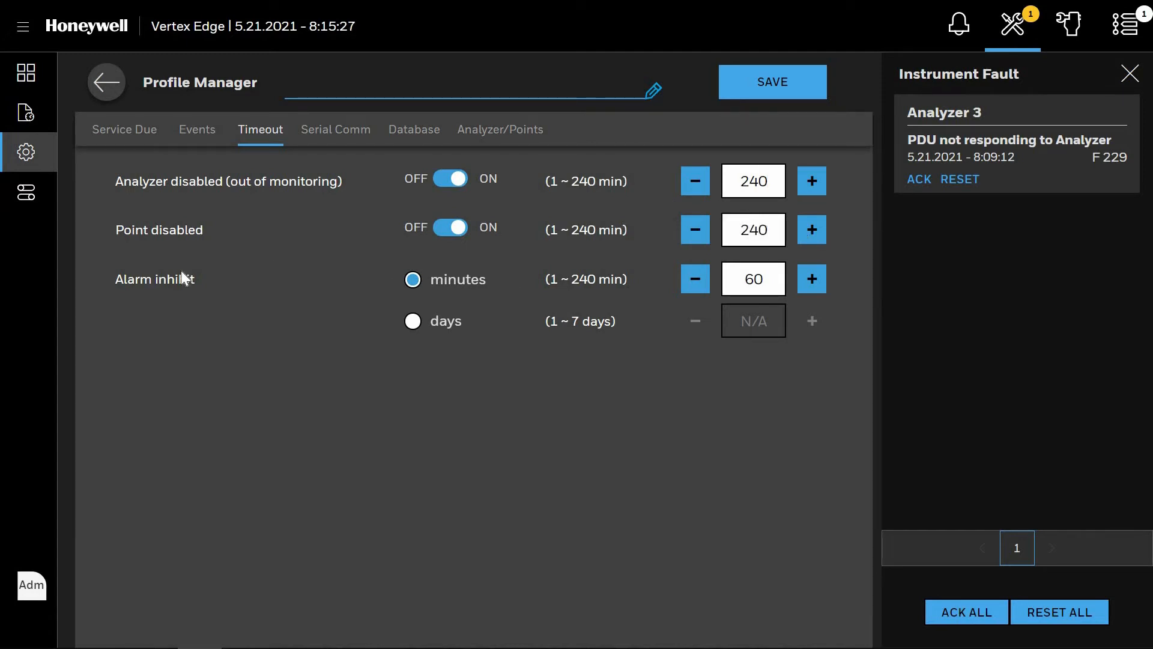
click(811, 278)
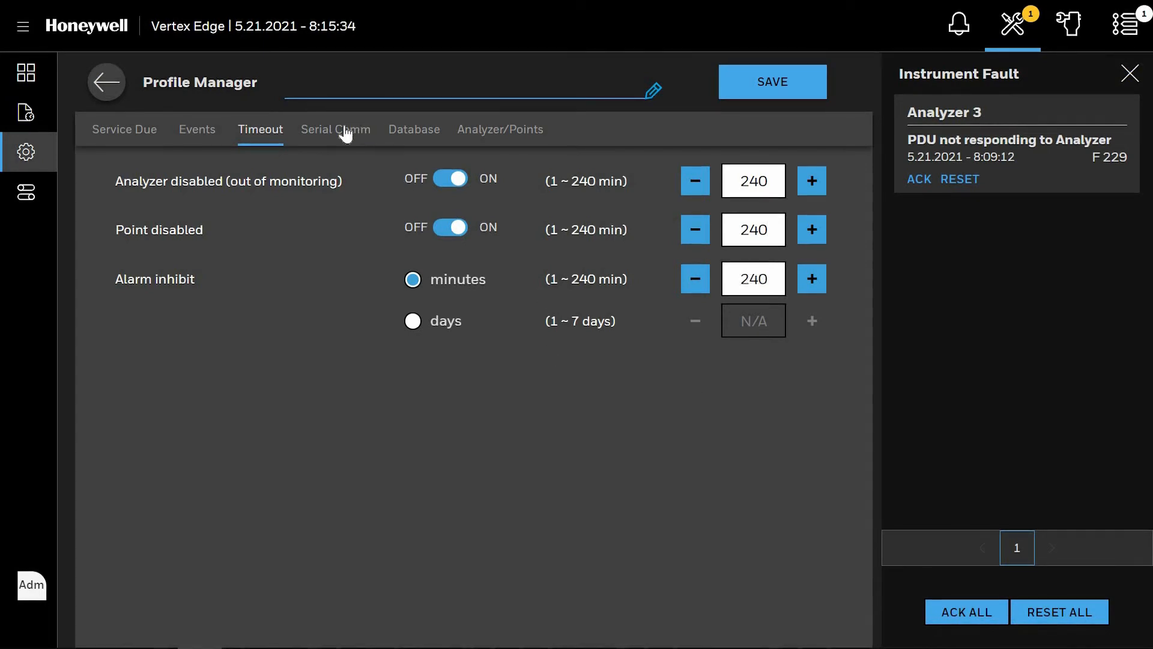
click(335, 129)
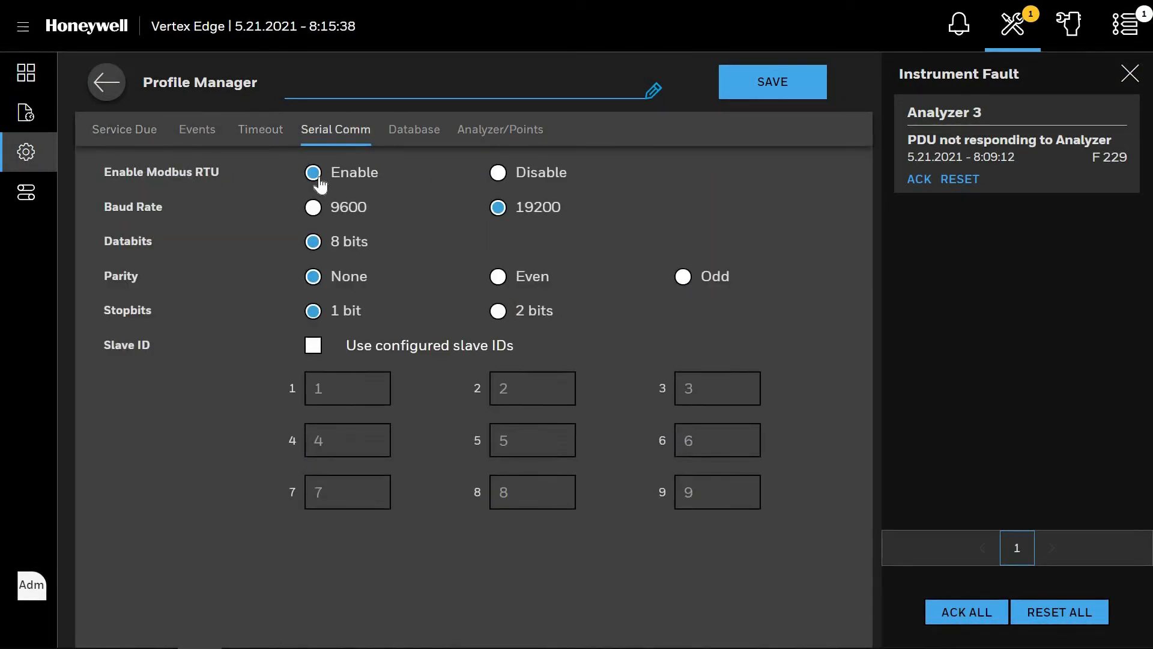
Step: Enable Modbus RTU and use configured slave IDs 11 through 19
click(498, 172)
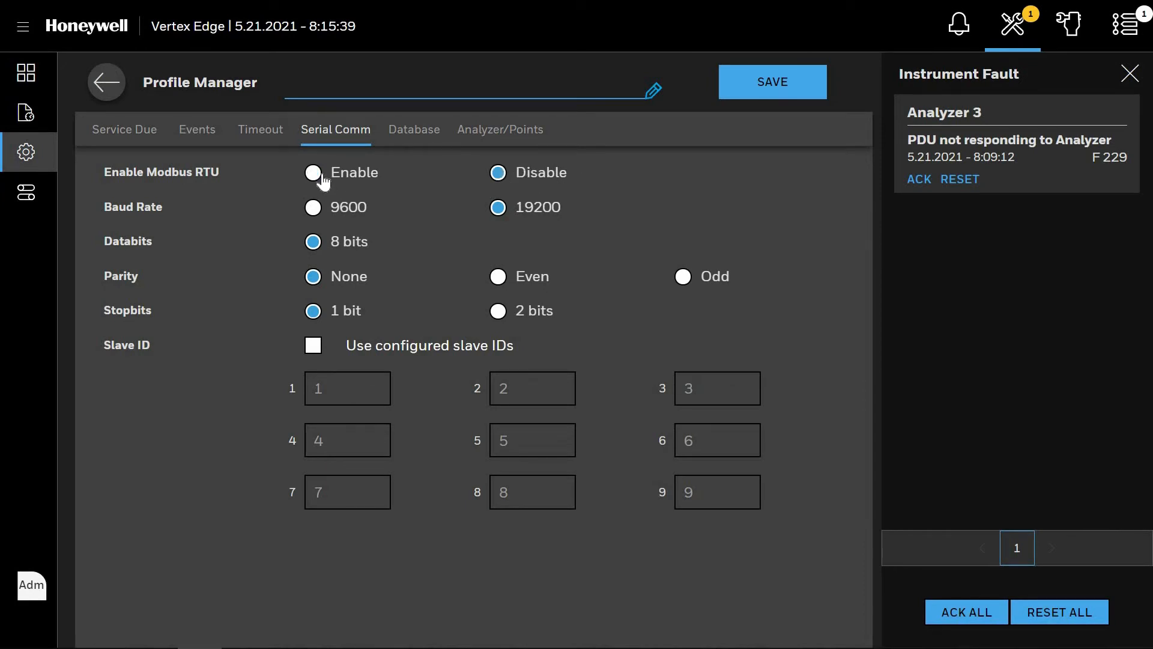
click(312, 171)
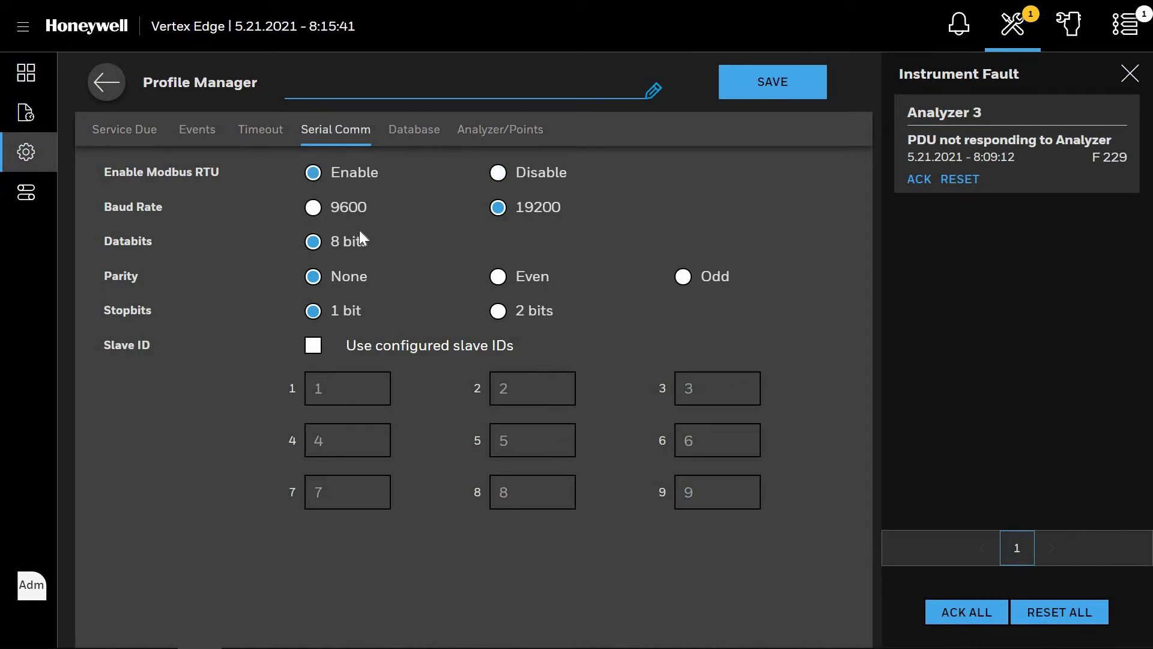
mouse_move(614, 269)
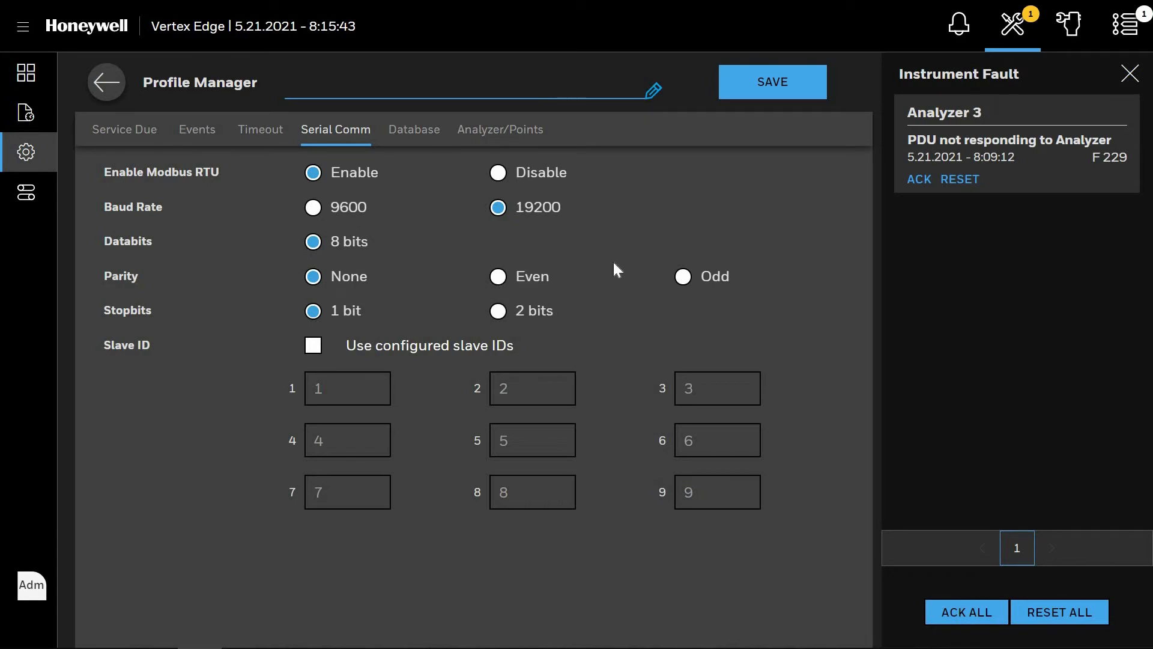
mouse_move(256, 339)
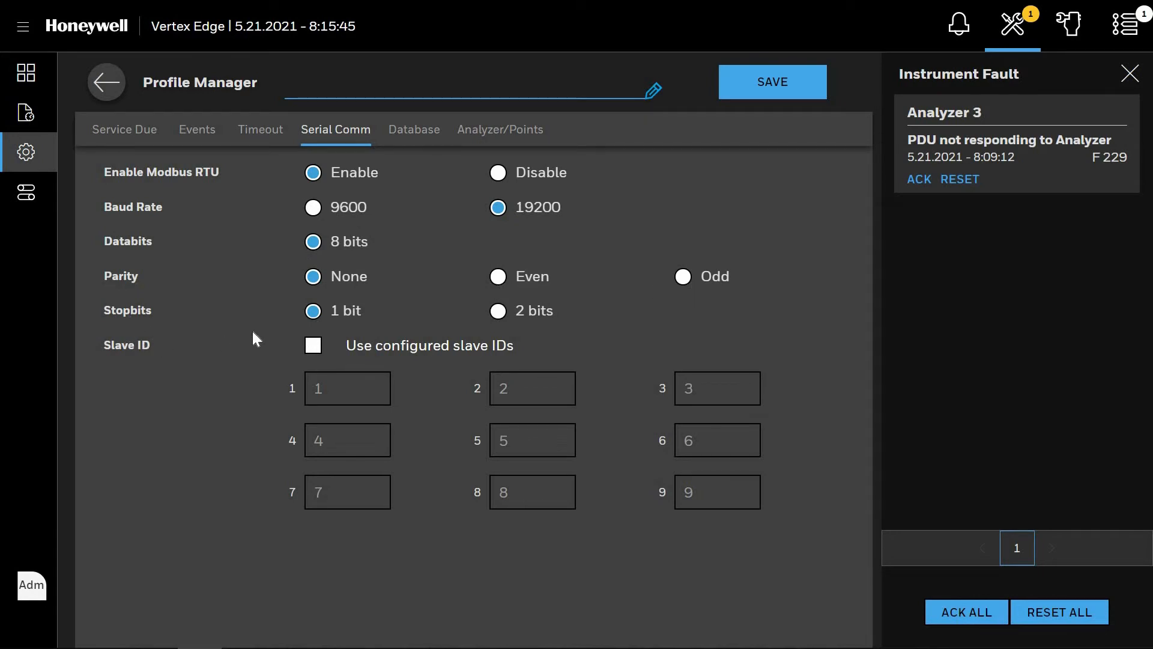
mouse_move(329, 376)
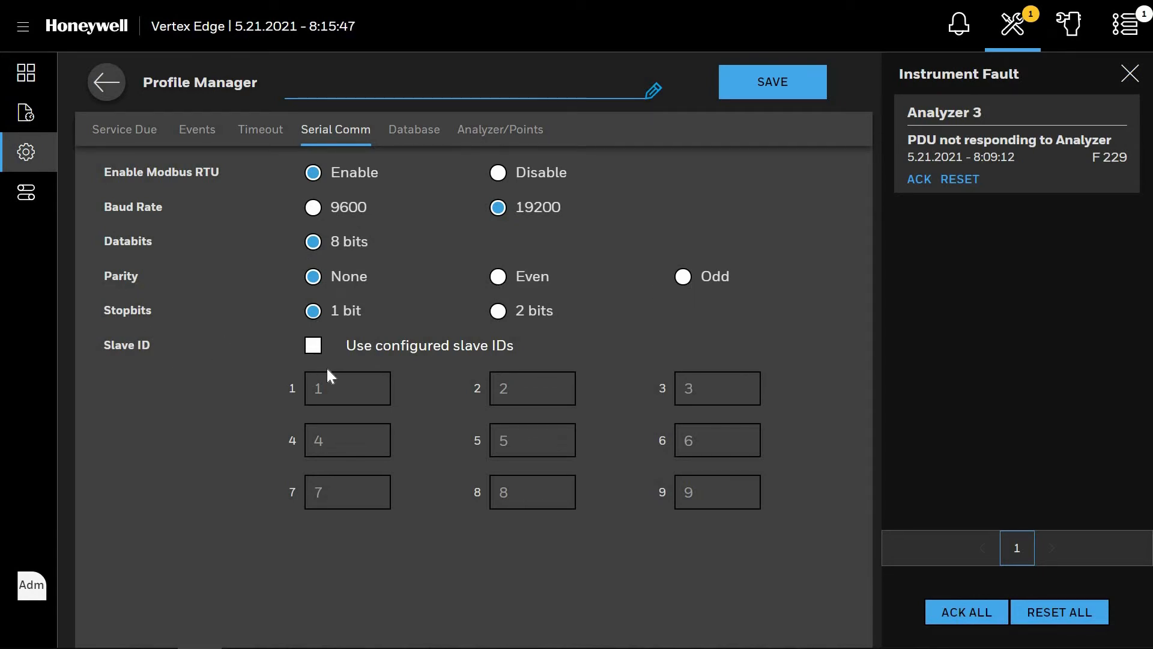
click(312, 345)
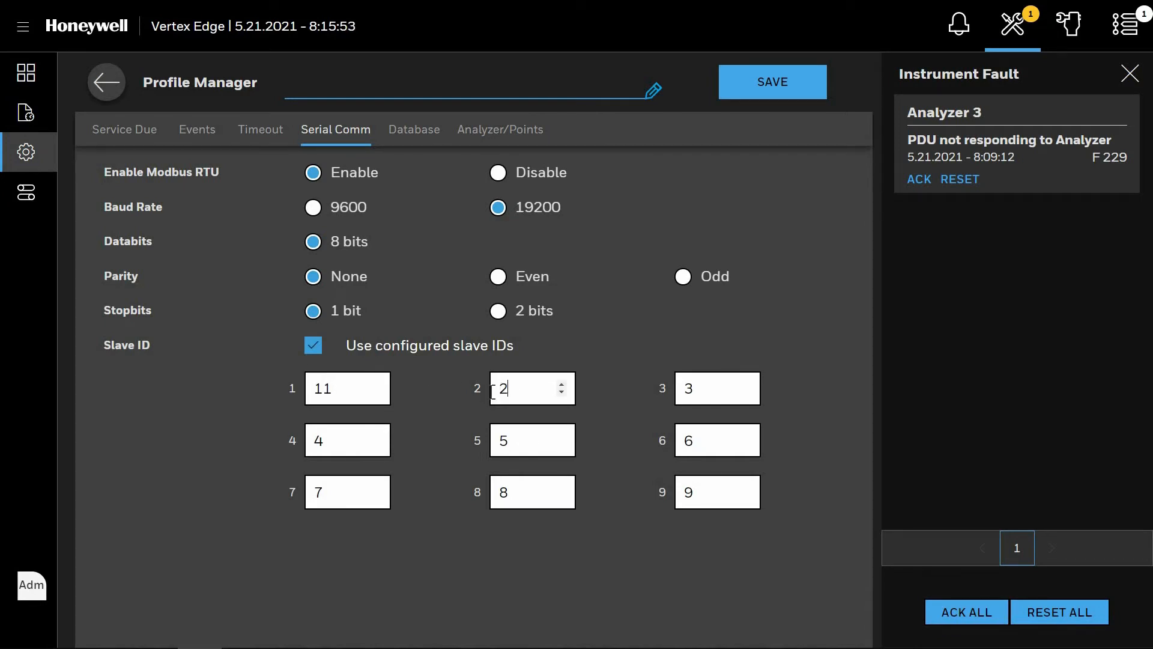
text(1)
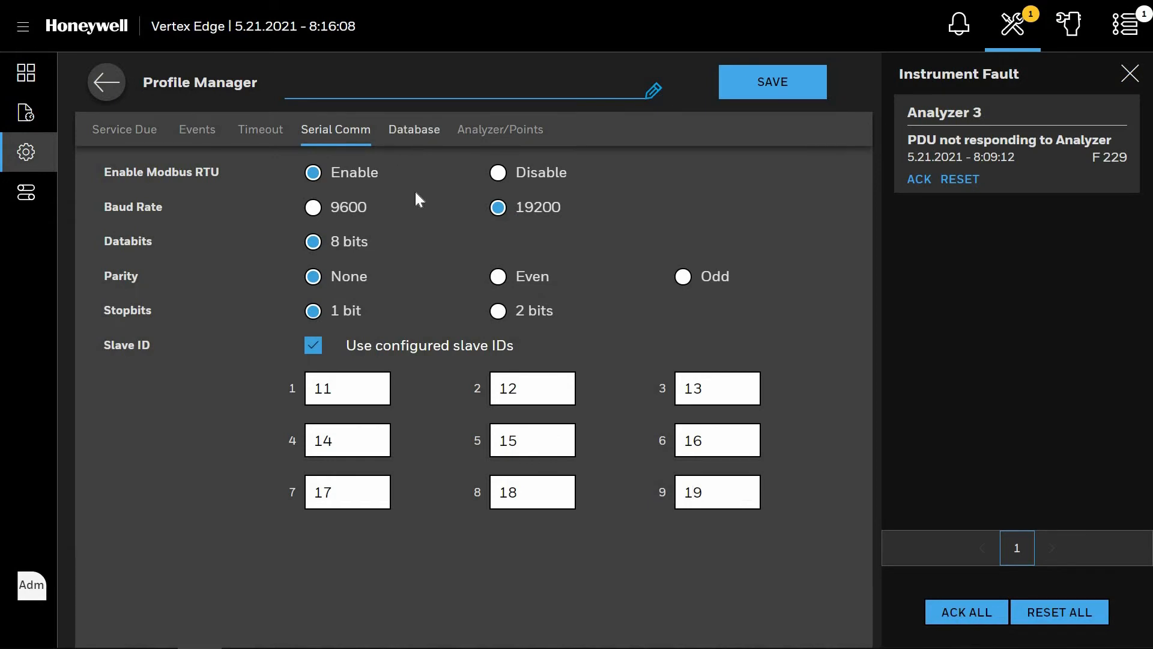
Step: Review the Database retention settings, leaving record purging off
click(414, 129)
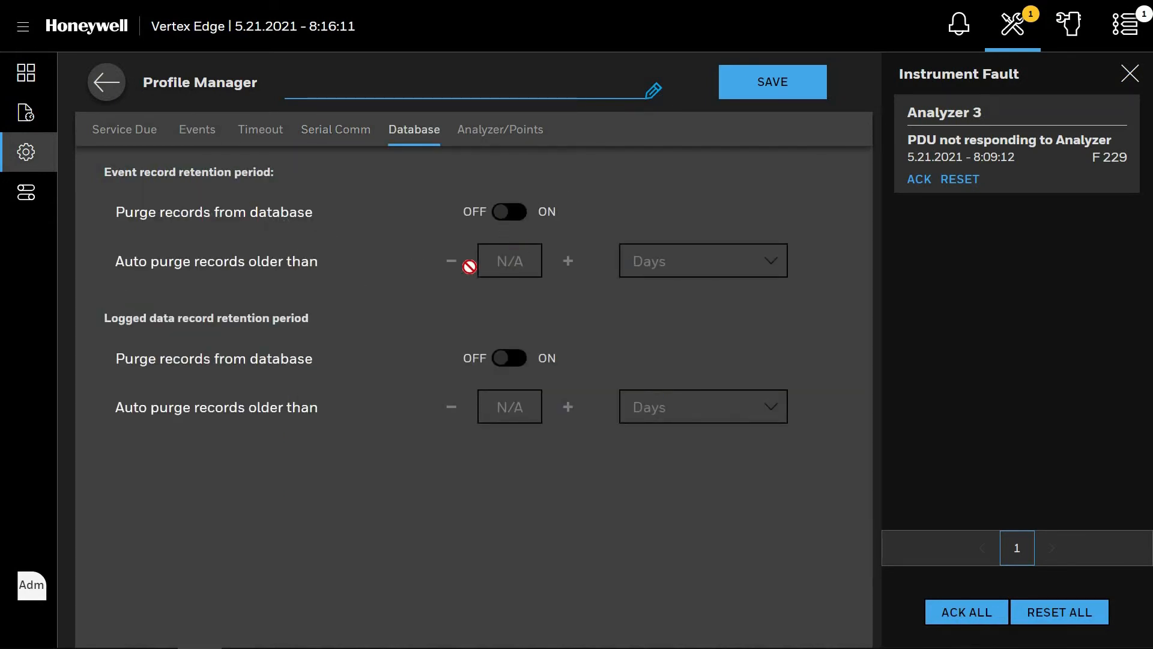
mouse_move(710, 50)
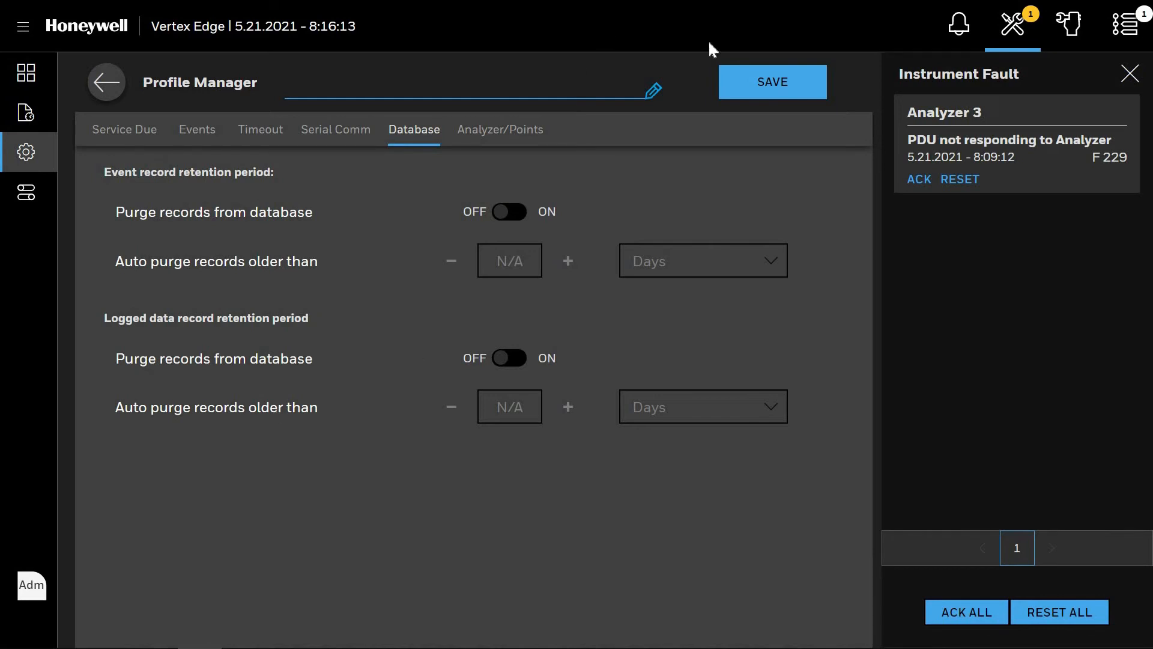
mouse_move(754, 91)
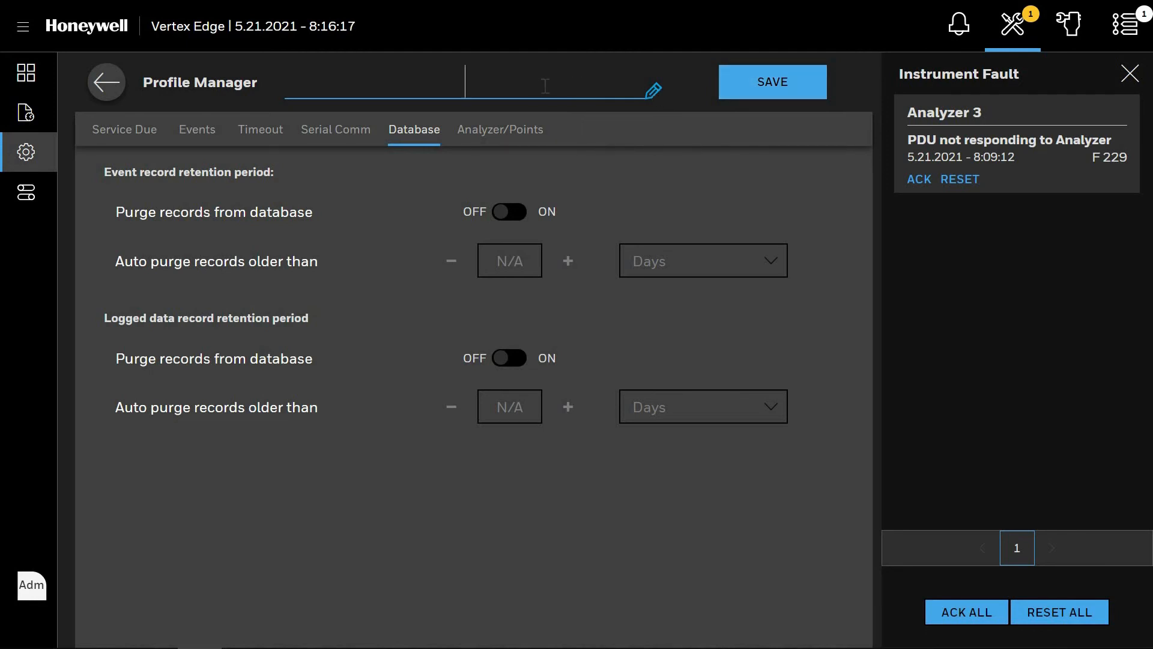
Step: Name the new profile "Mike's Profile"
text(Mike)
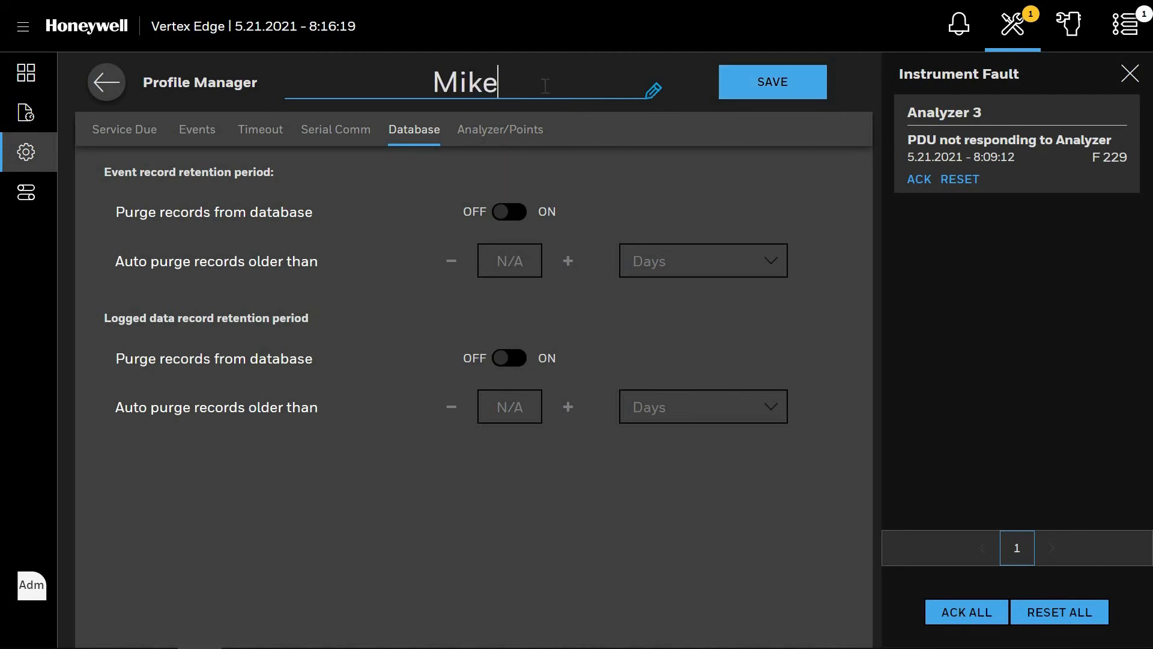
text('s Pr)
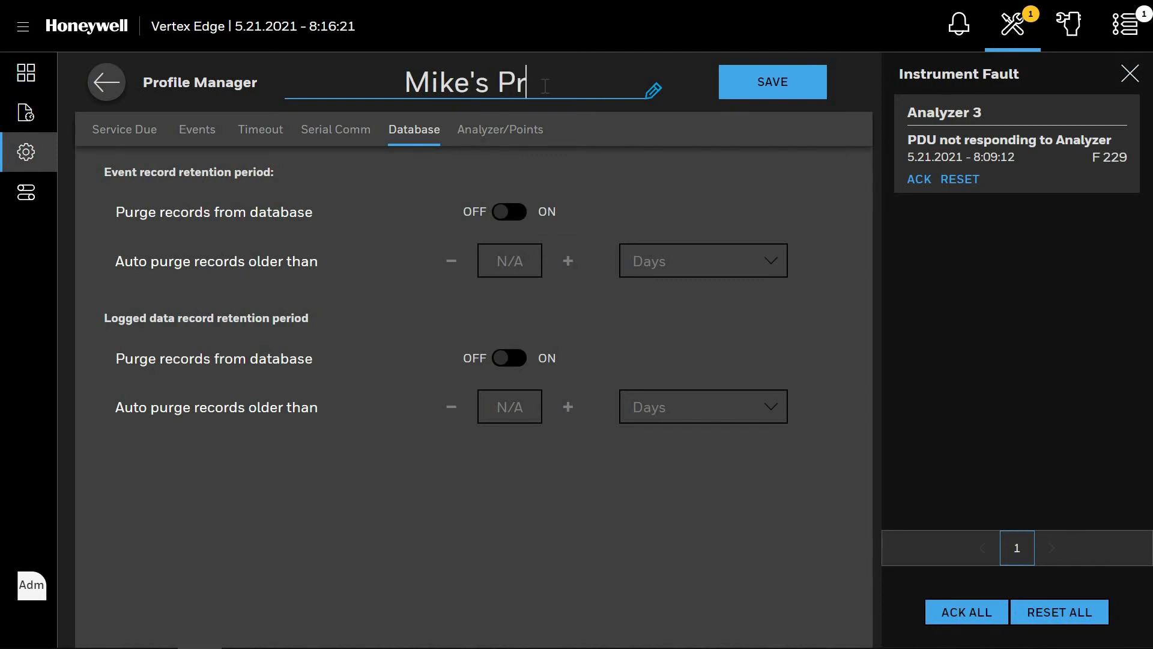
text(ofile)
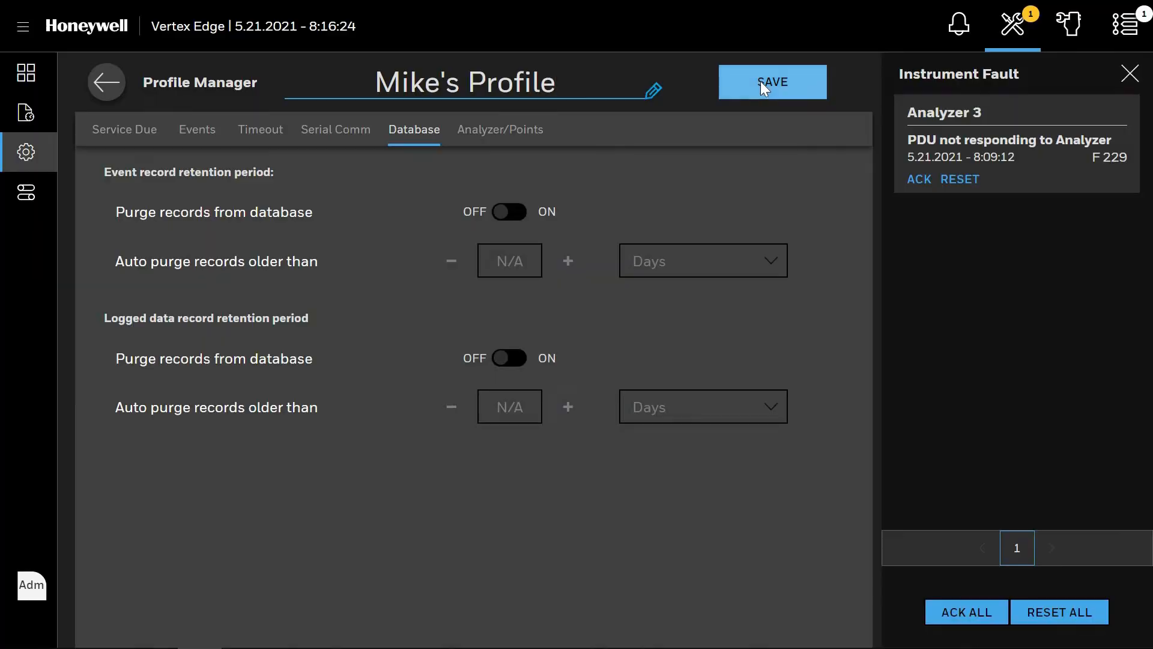
Step: Save the profile via SAVE AS with the file name "Mike's Profile" entered
click(771, 82)
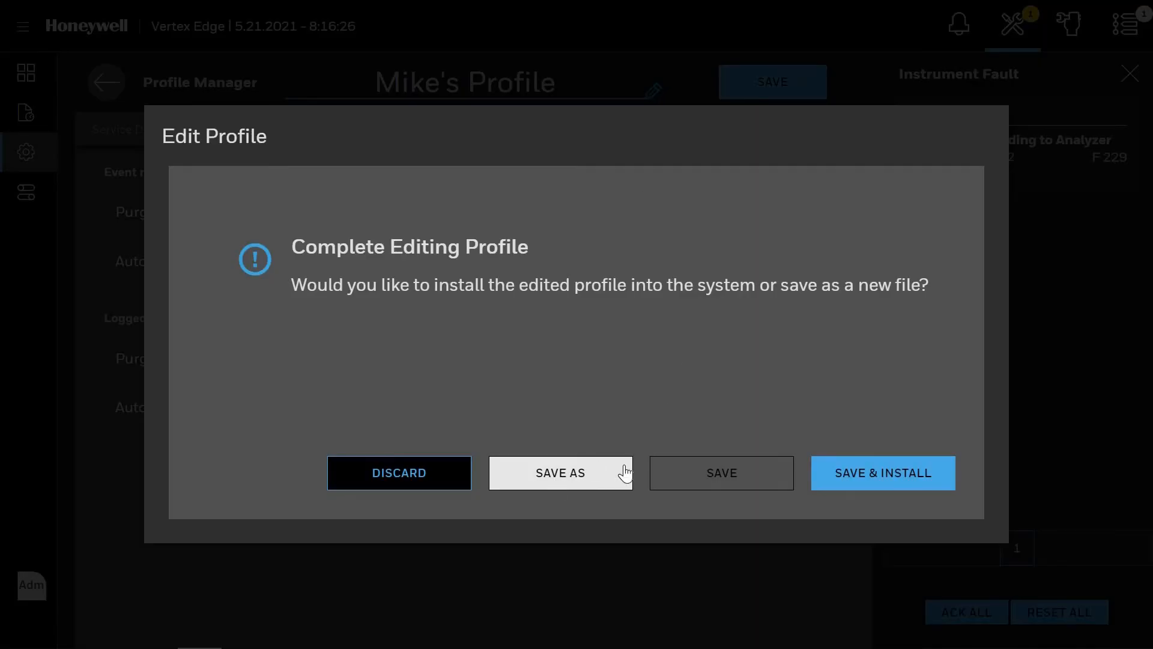
mouse_move(551, 477)
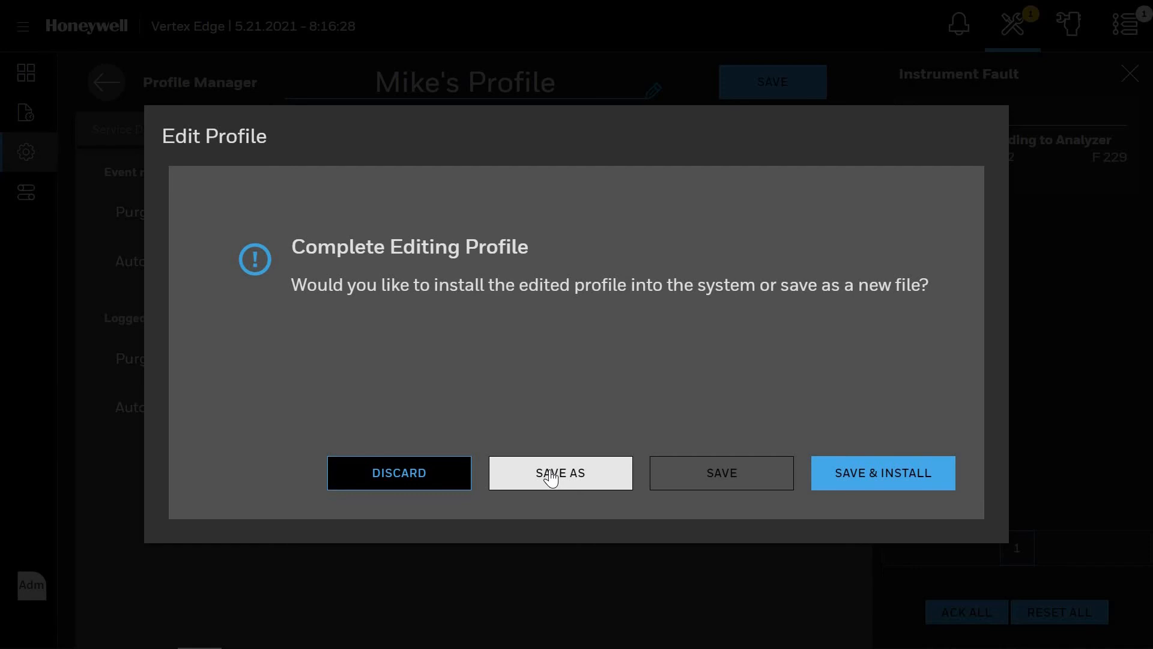
click(558, 473)
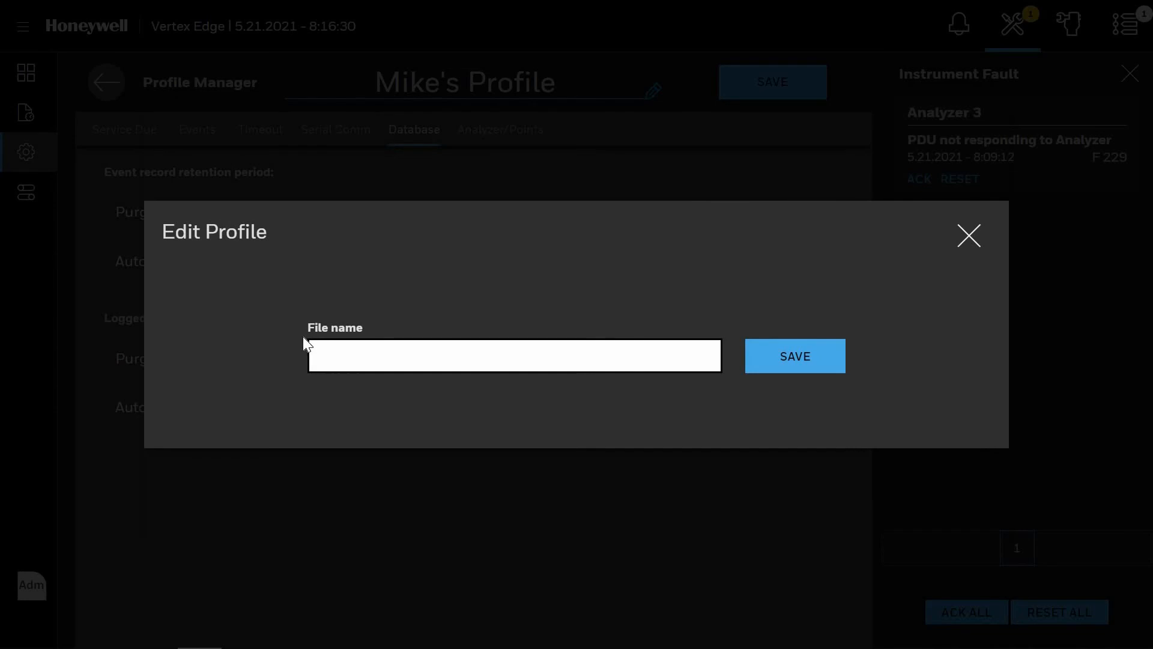
click(515, 355)
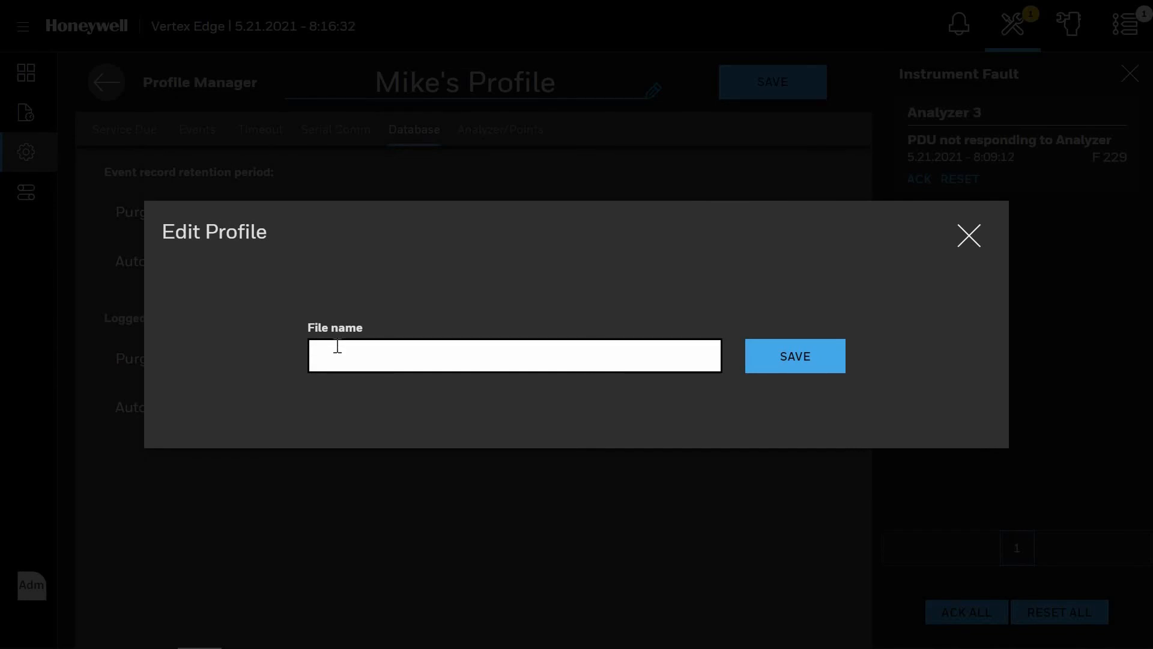
text(Mike's)
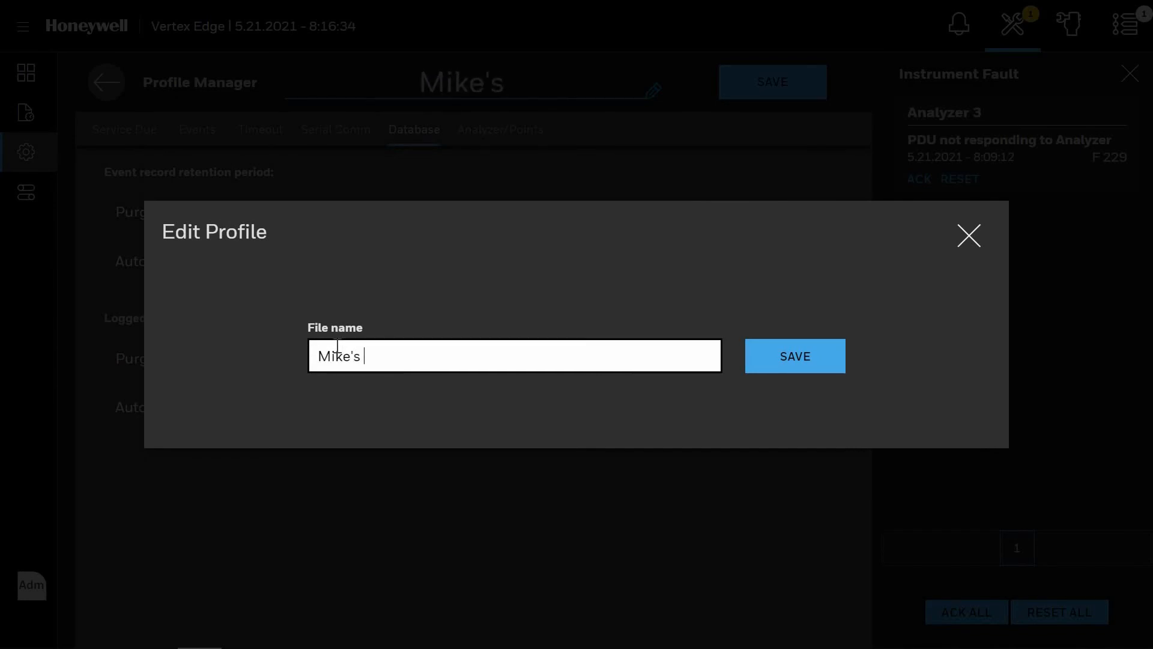
text(Profile)
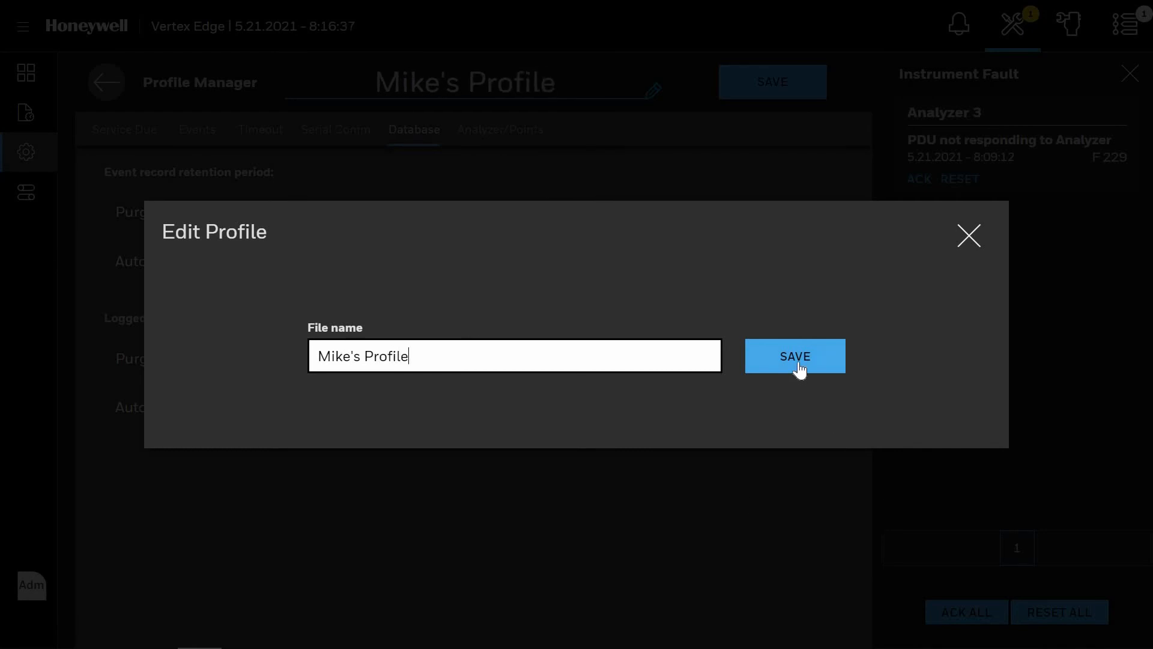
Step: Confirm the save and return to the Profile Manager list
click(794, 356)
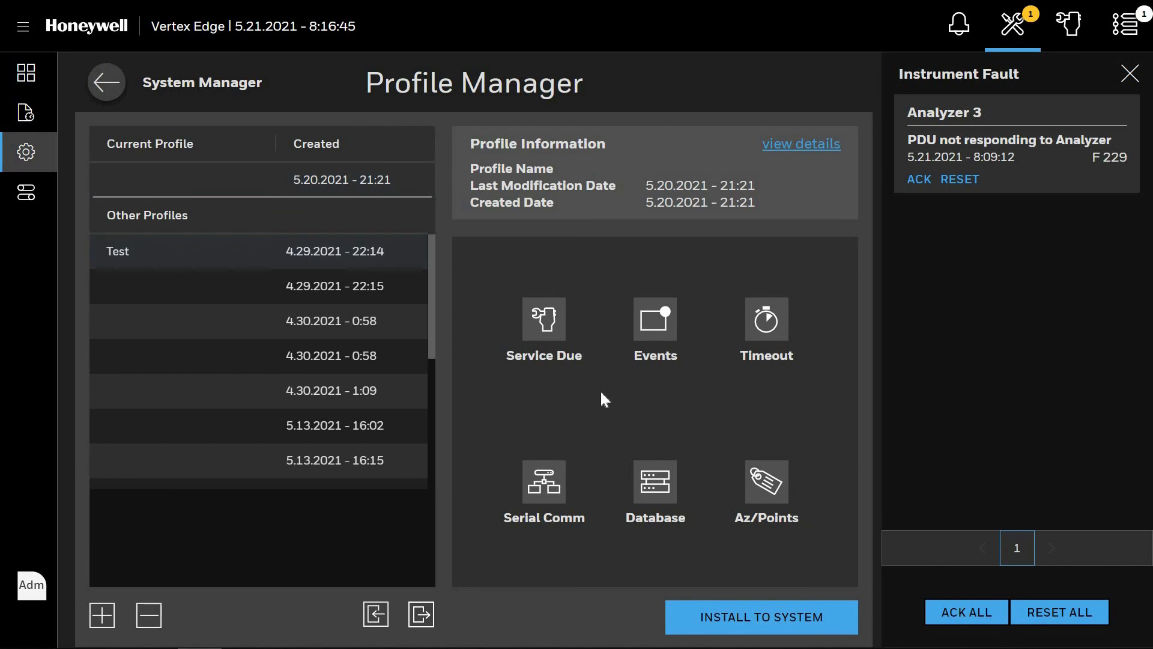
mouse_move(676, 252)
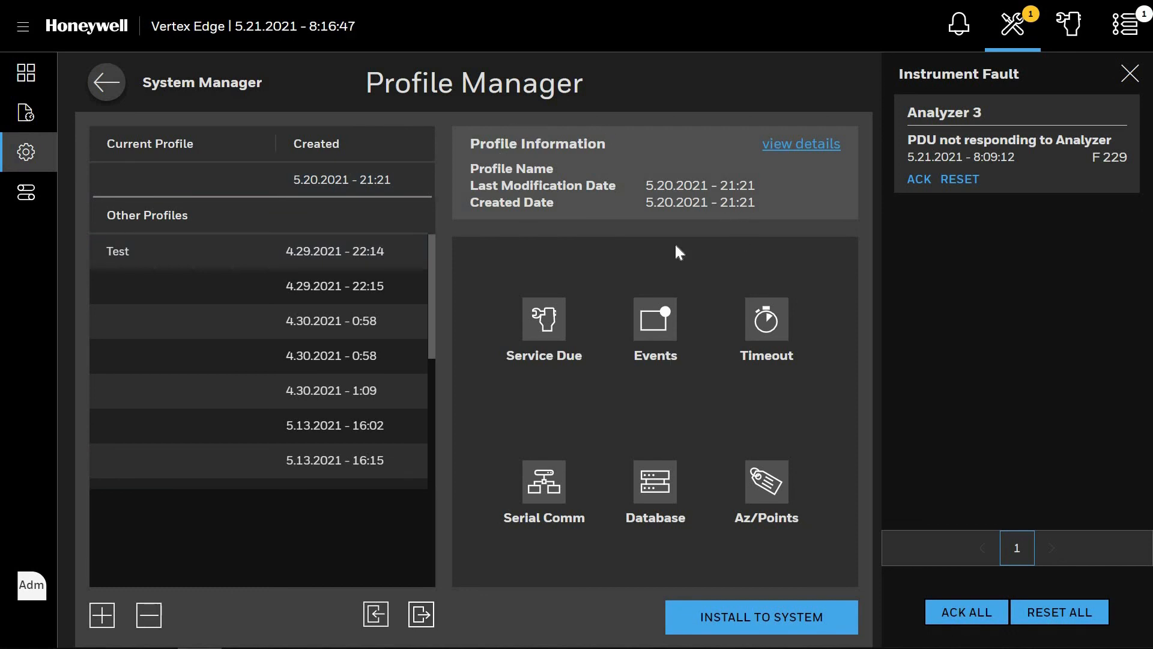
mouse_move(63, 94)
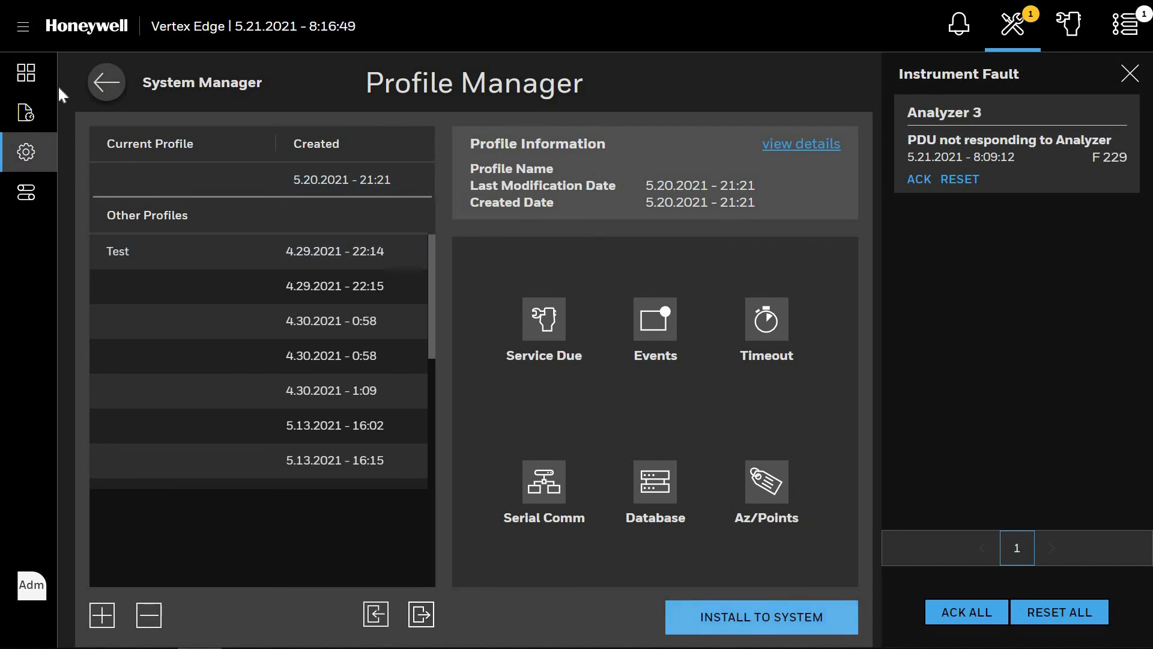